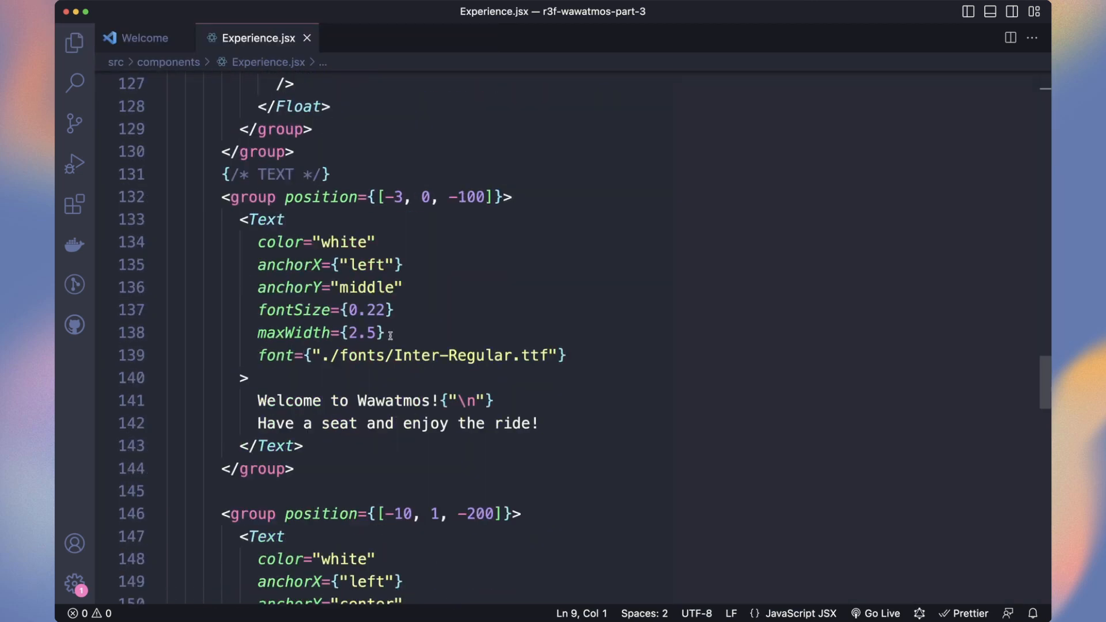
# - Create TextSection.jsx with the extracted Text groups, spreading props on the group and rendering the title conditionally
pyautogui.scroll(-3)
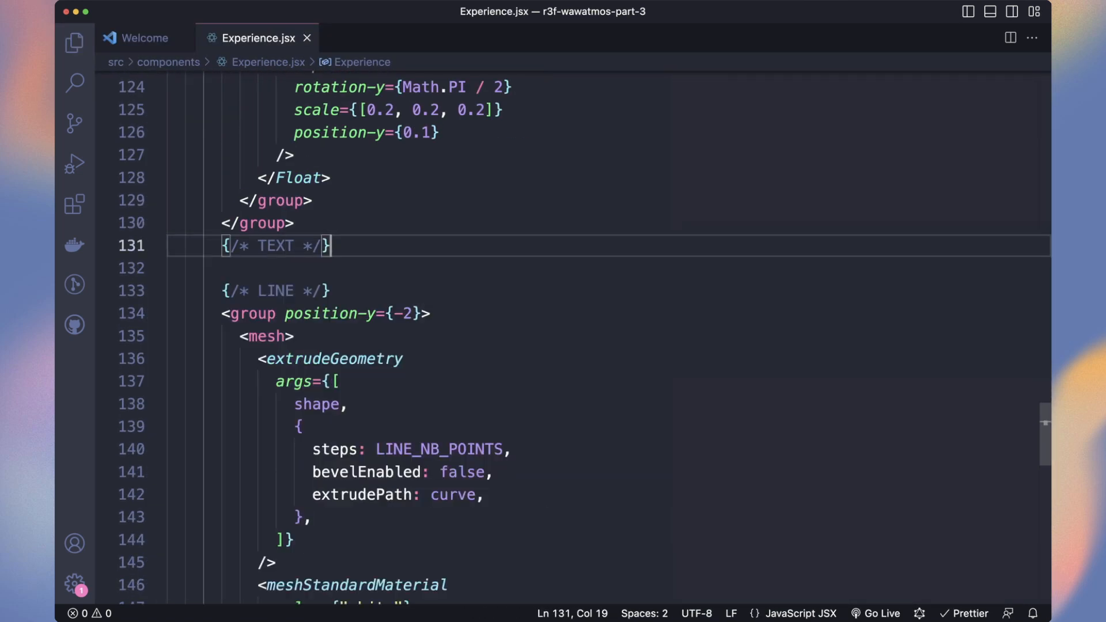
pyautogui.click(74, 43)
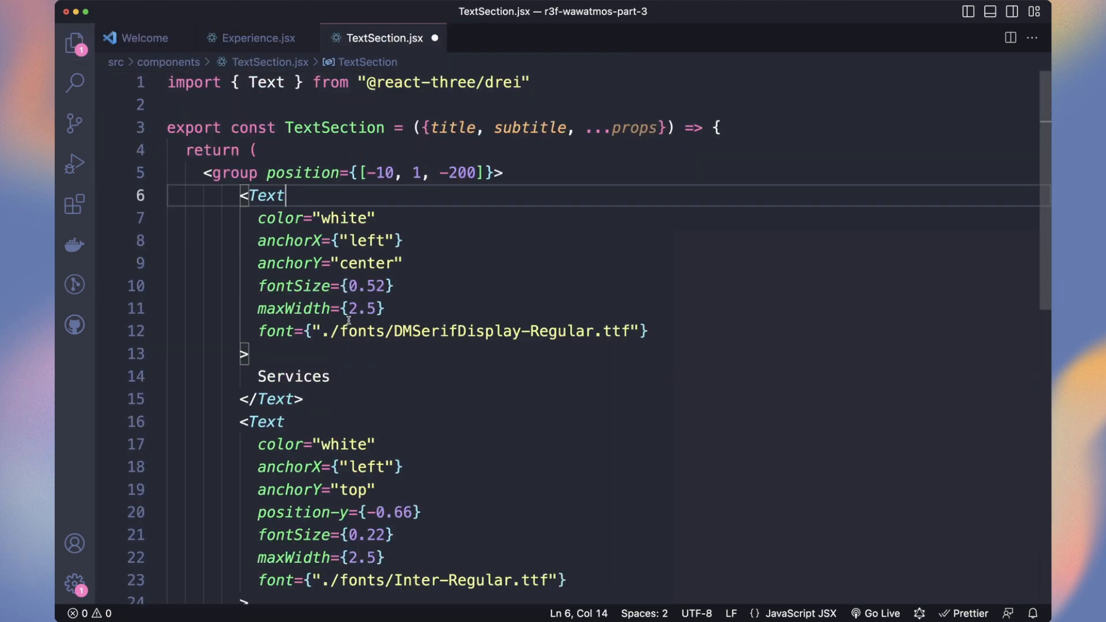
pyautogui.write('{...props}>')
pyautogui.write('{!!title && (')
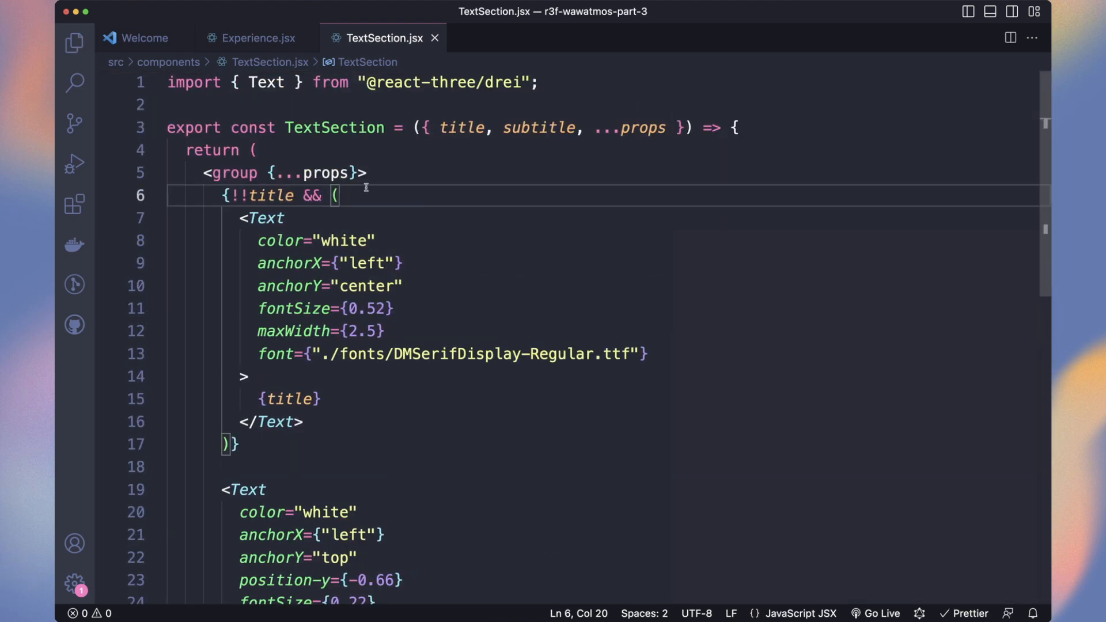
# - In Experience.jsx, write the textSections useMemo with curve-point positions, titles and subtitles like 'seat and enjoy the ride!'
pyautogui.click(254, 38)
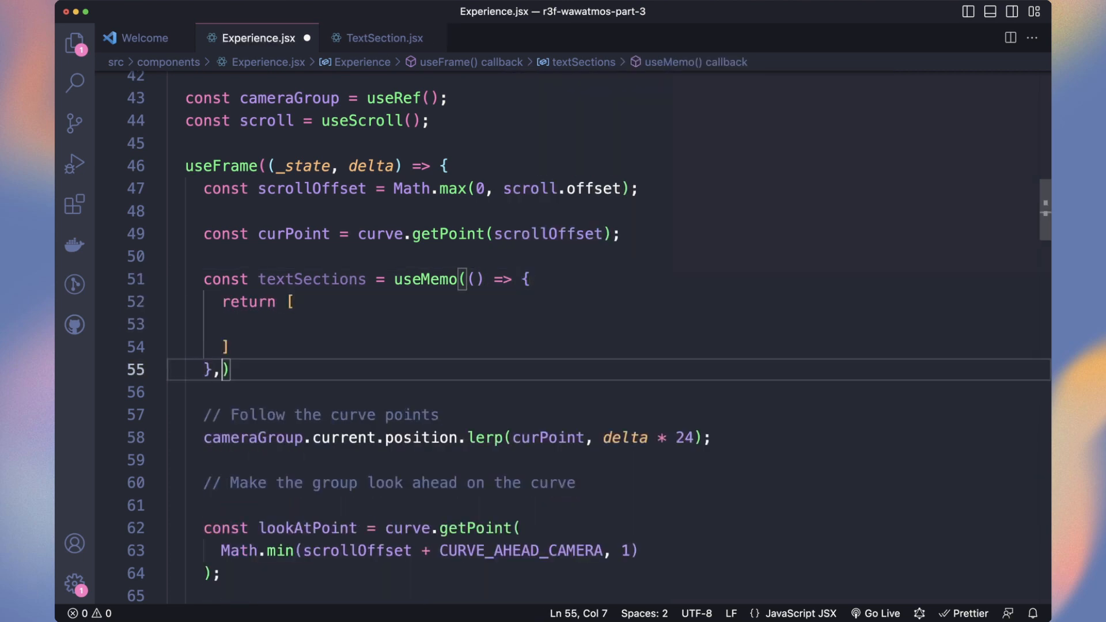
pyautogui.write('position: new Vector3(')
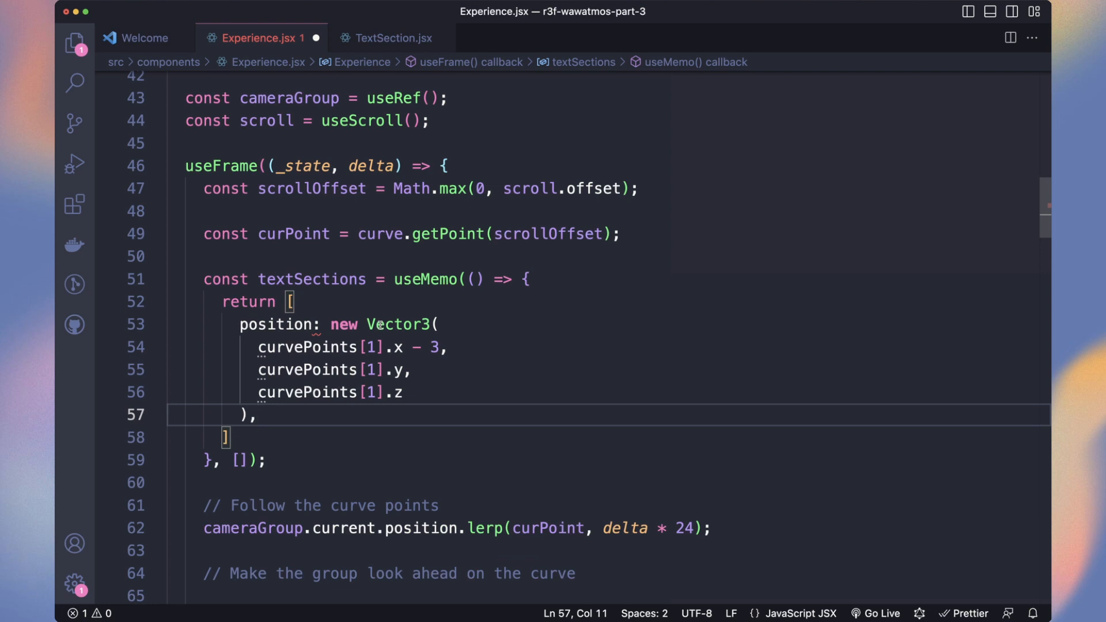
pyautogui.write('{')
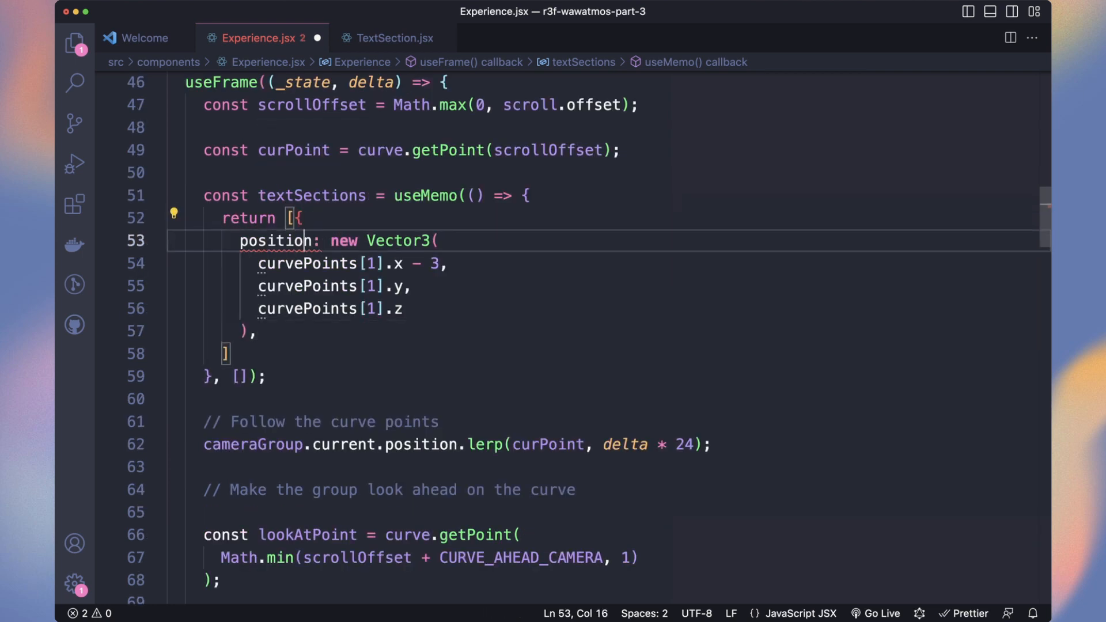
pyautogui.write('subtitle: `Welcome to W')
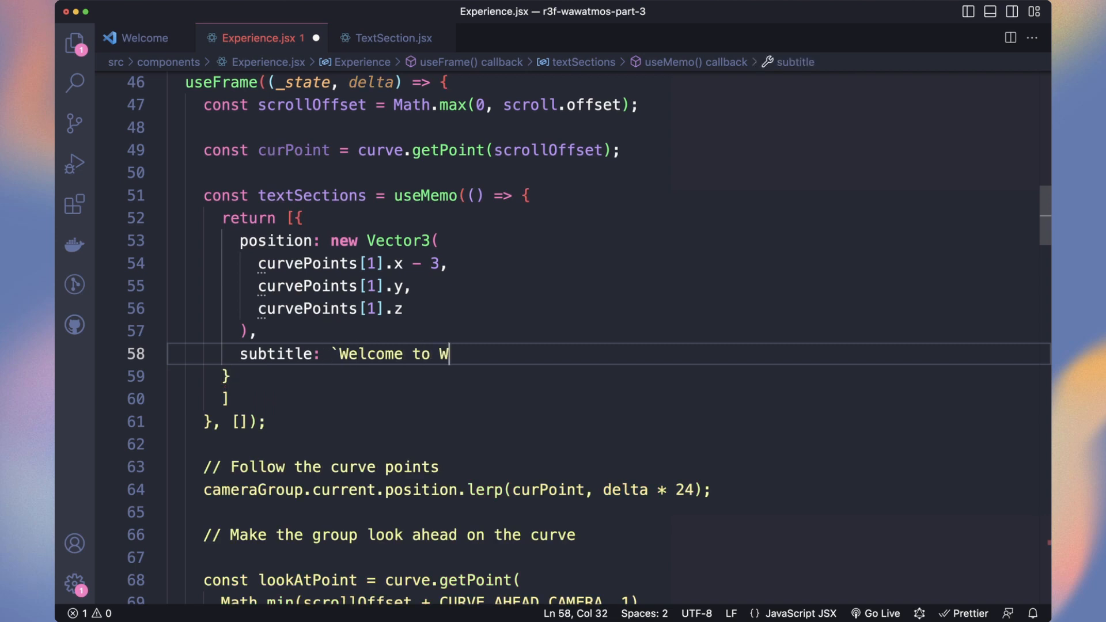
pyautogui.write('awatmos,')
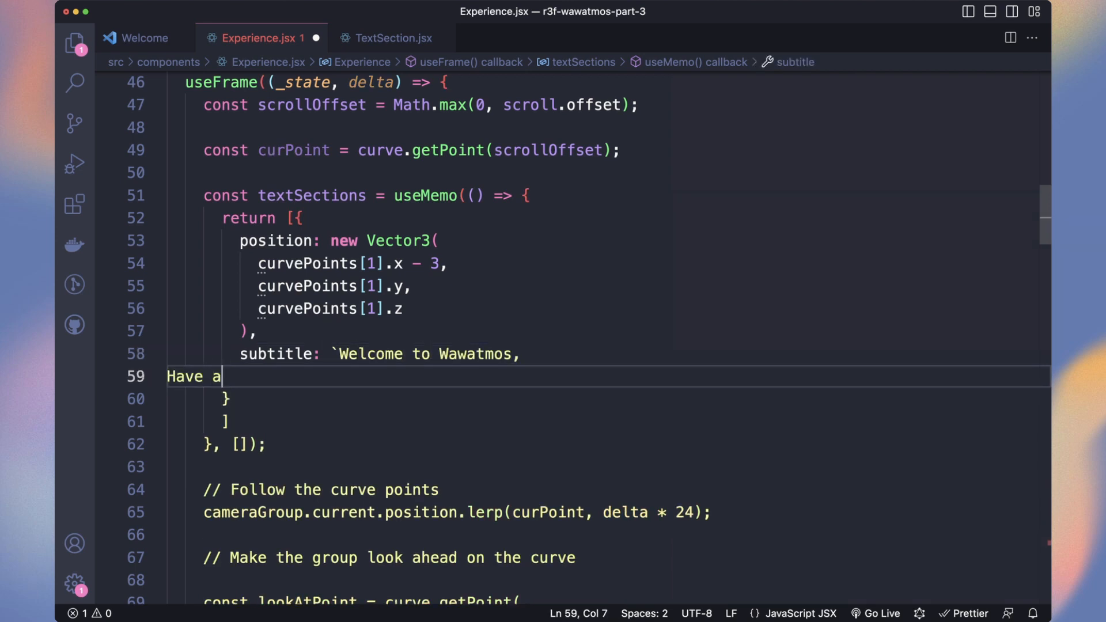
pyautogui.write('seat and enjoy the ride!`')
pyautogui.write('const')
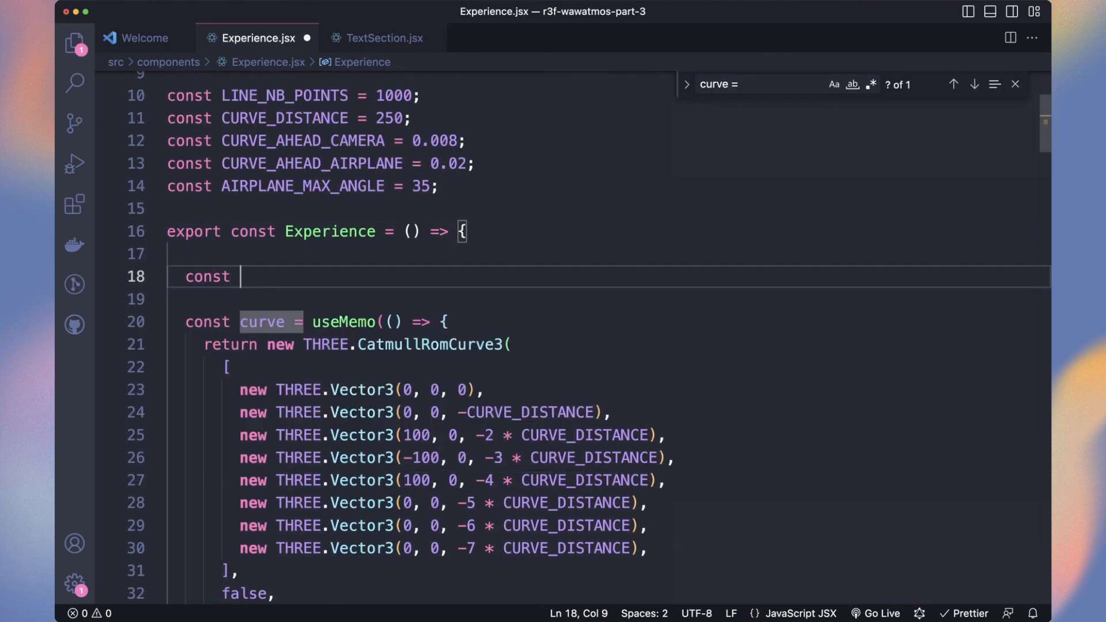
# - Extract curvePoints into its own useMemo so textSections can reference it
pyautogui.write('curvePoints = useMemo(() => {')
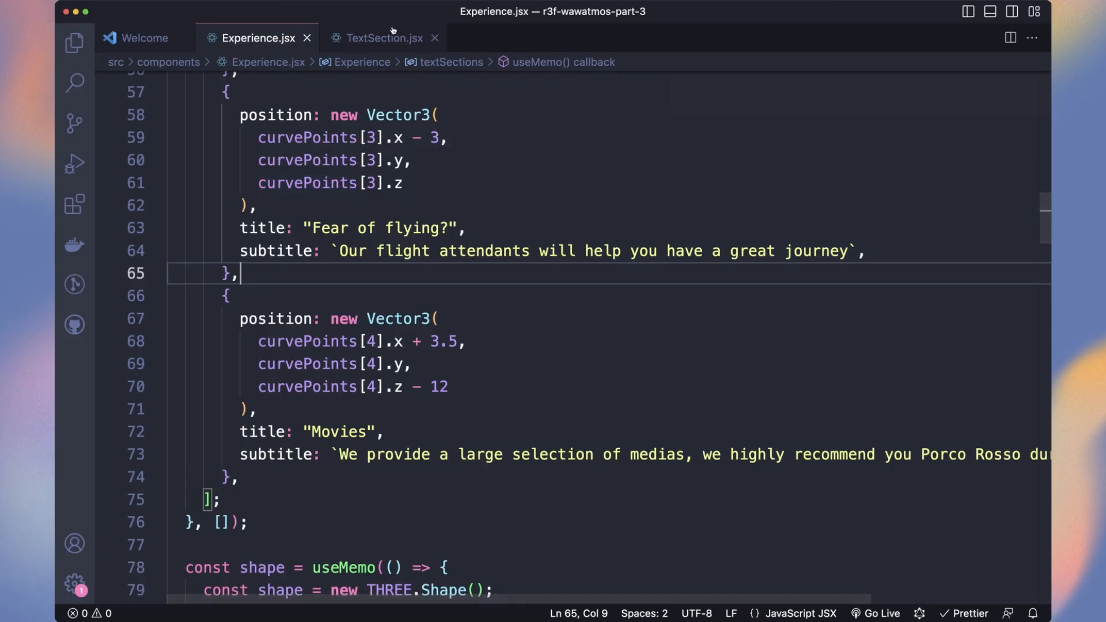
# - In TextSection.jsx set the title's anchorY to bottom with lineHeight 1
pyautogui.click(384, 38)
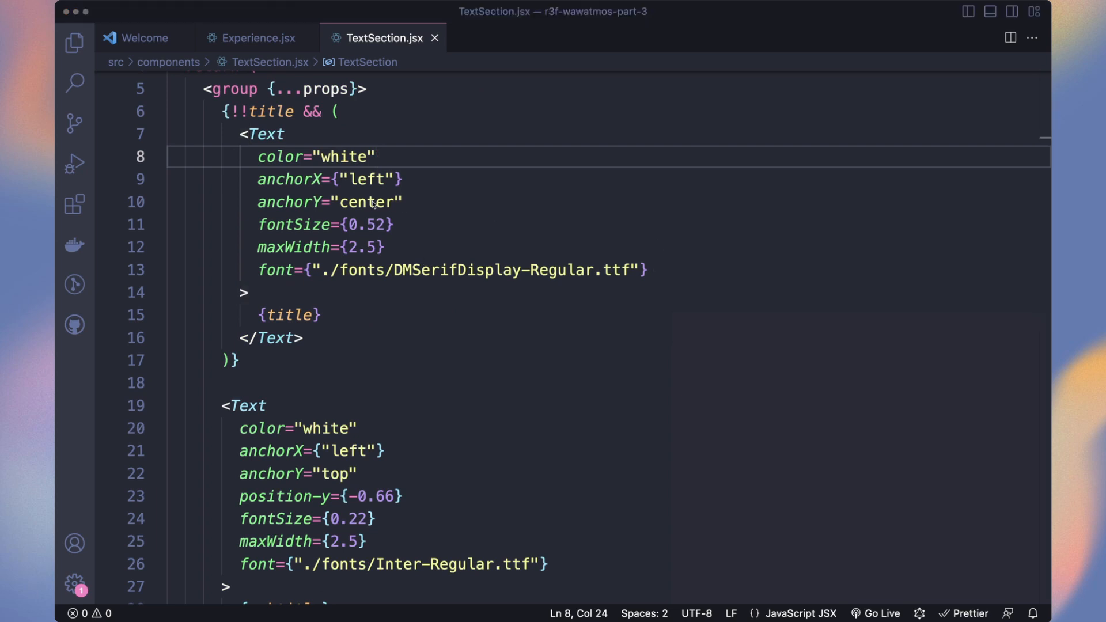
pyautogui.write('bottom')
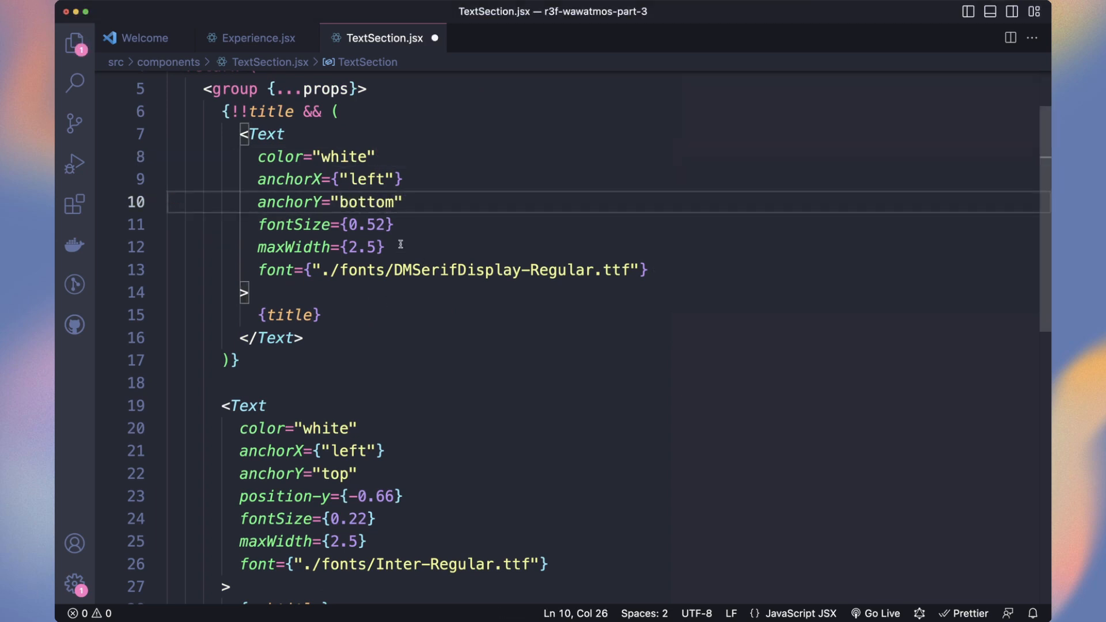
pyautogui.write('lineHeight={1}')
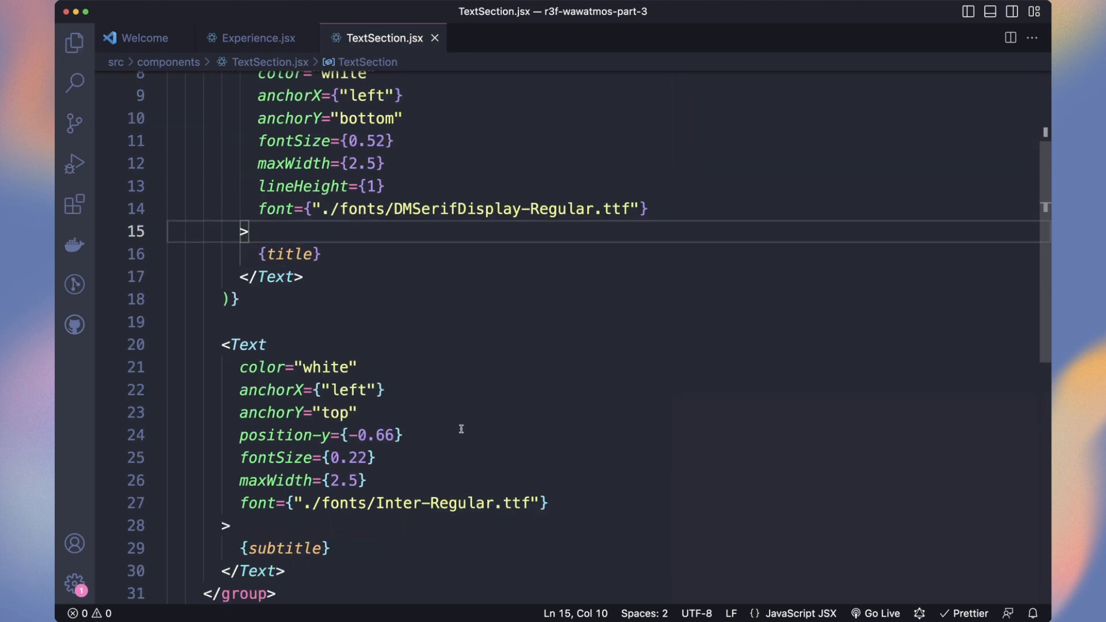
pyautogui.scroll(-3)
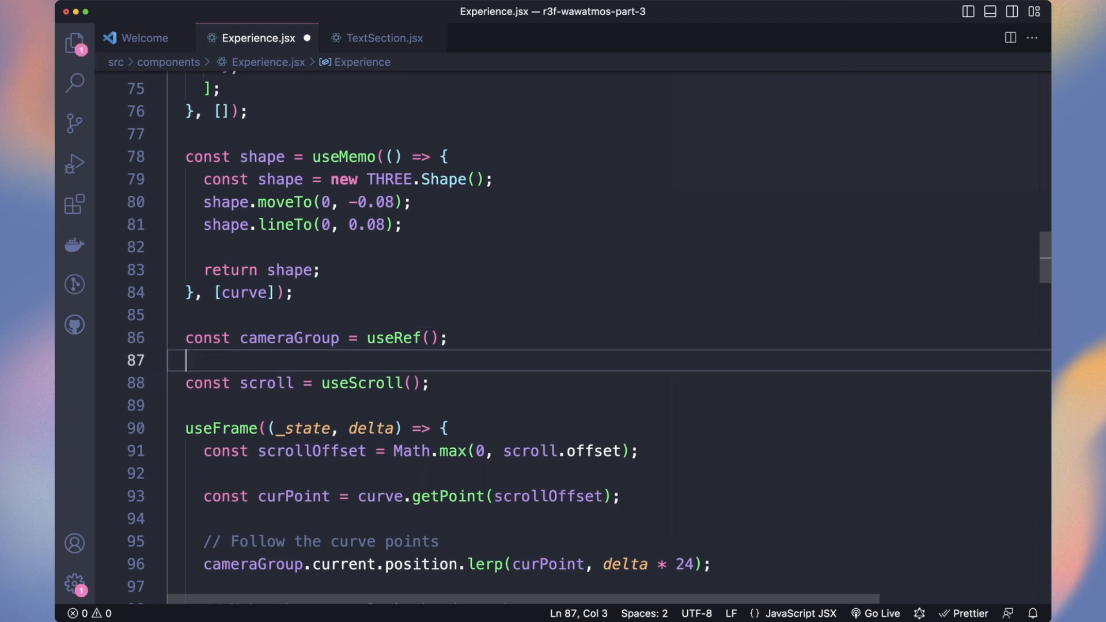
# - Add a cameraRail ref, FRICTION_DISTANCE = 42, and compute each text section's distance to the camera group
pyautogui.write('const camer')
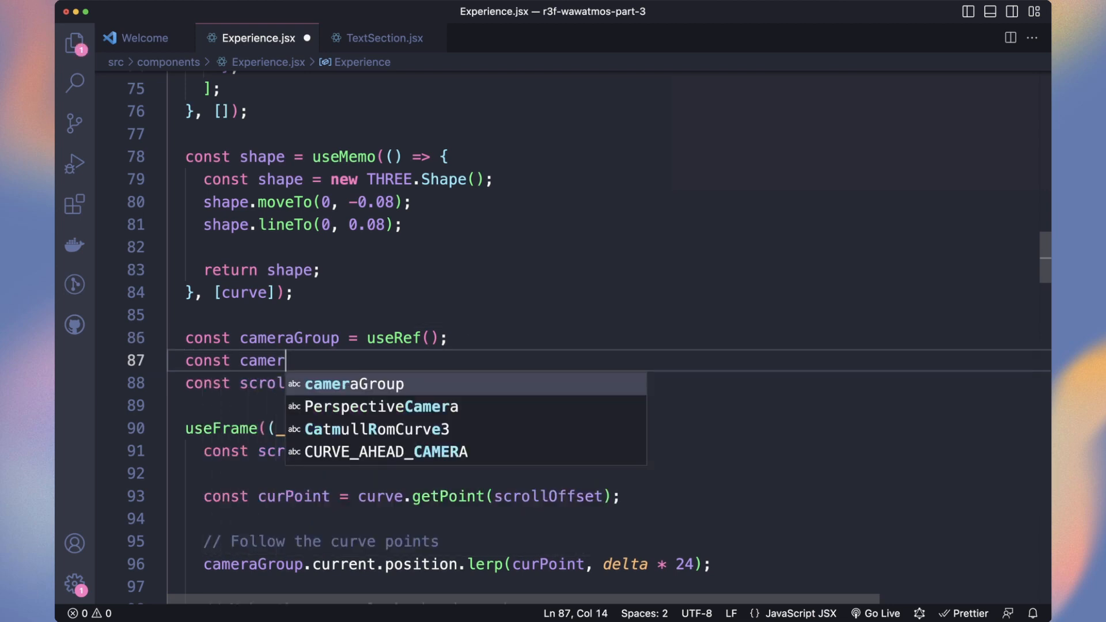
pyautogui.write('aRail = useRef();')
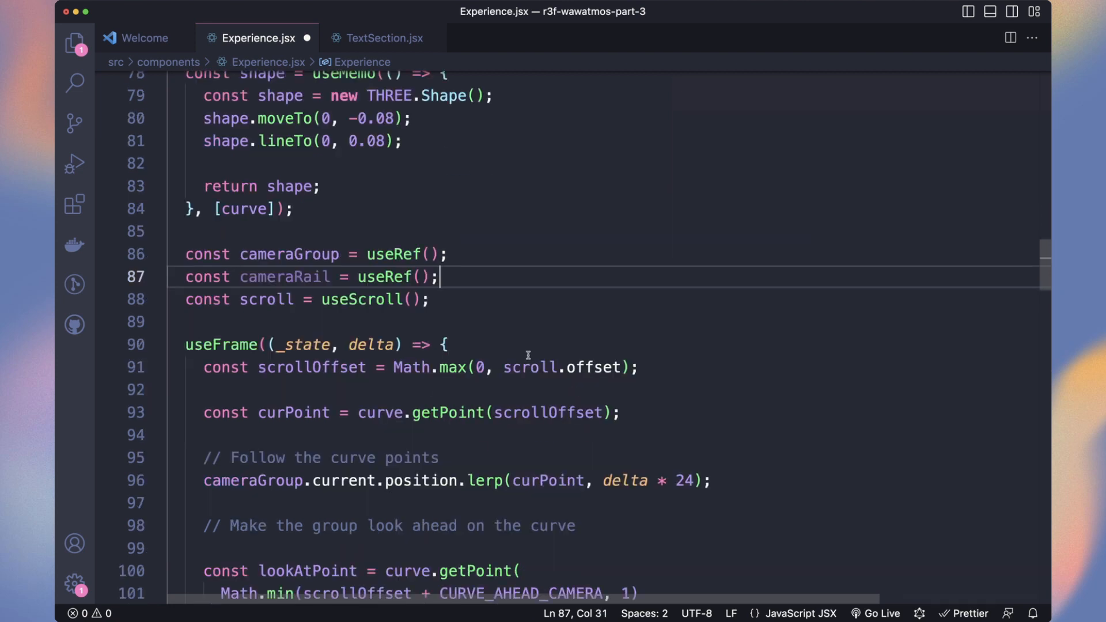
pyautogui.scroll(-3)
pyautogui.write('textSections.forEach((textSection) => {')
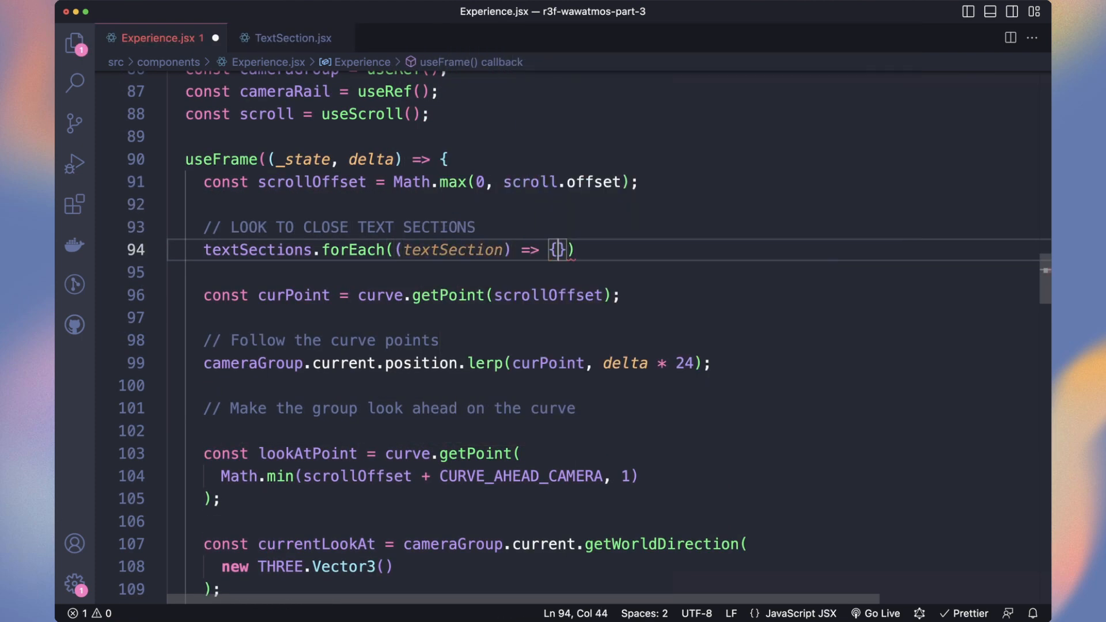
pyautogui.write('const distance = textSection.position.distanceTo(cameraGroup.cur')
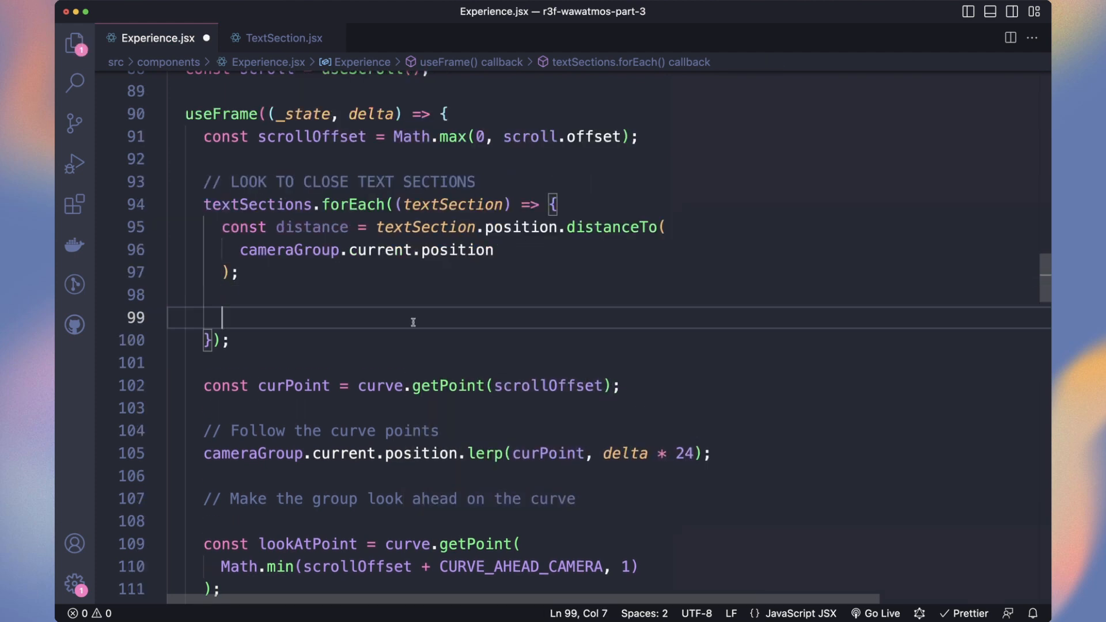
pyautogui.write('if (distance < FRICTION_D')
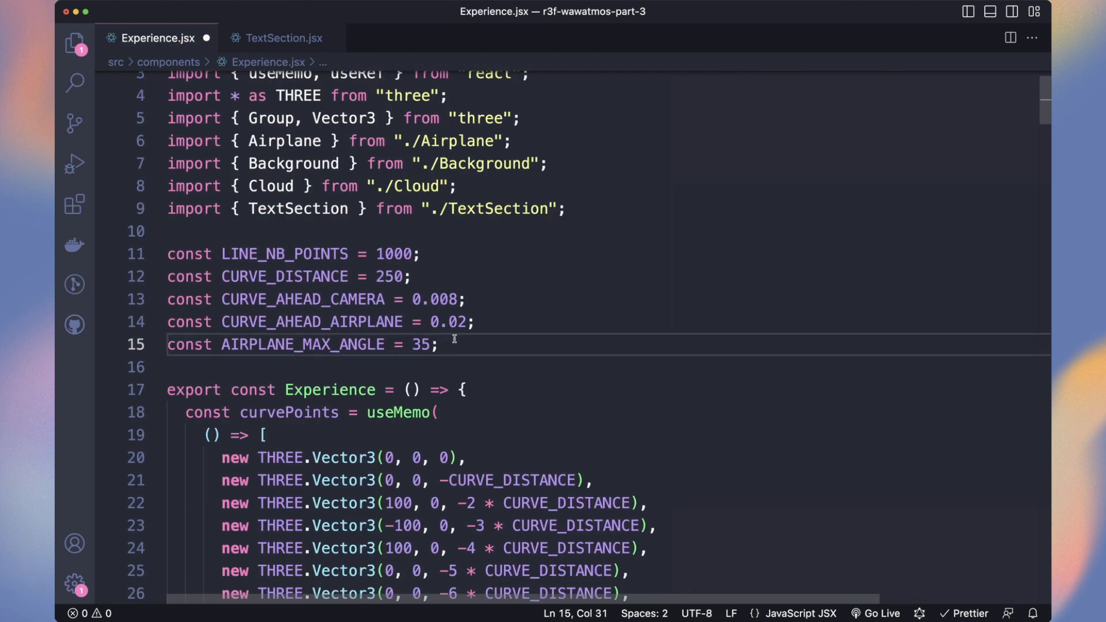
pyautogui.write('const FRICTION_DISTANCE = 42')
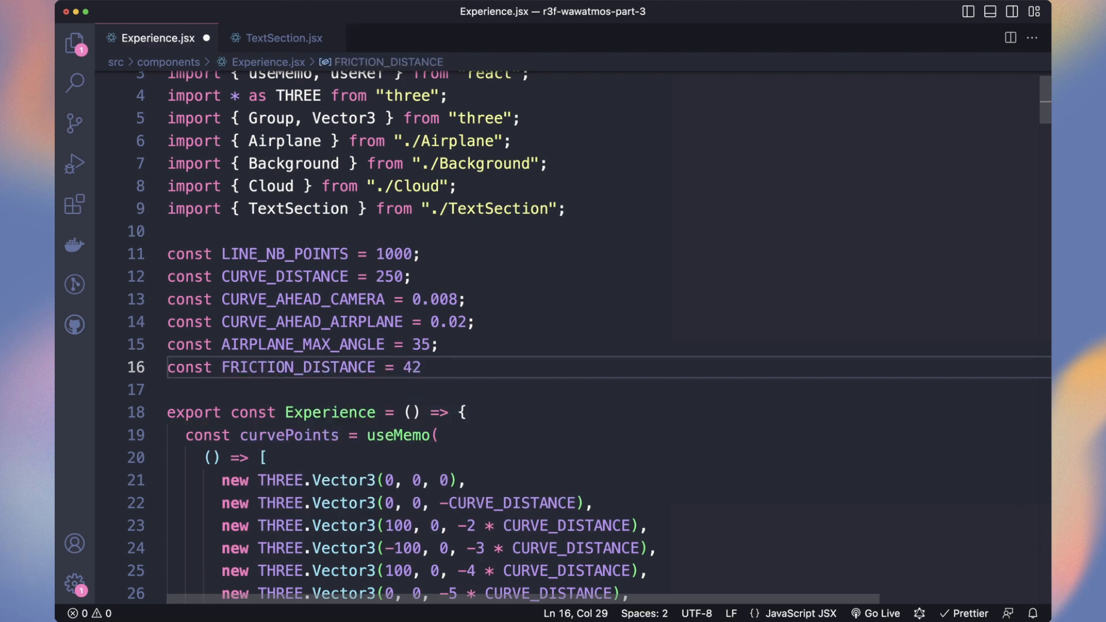
pyautogui.write('friction')
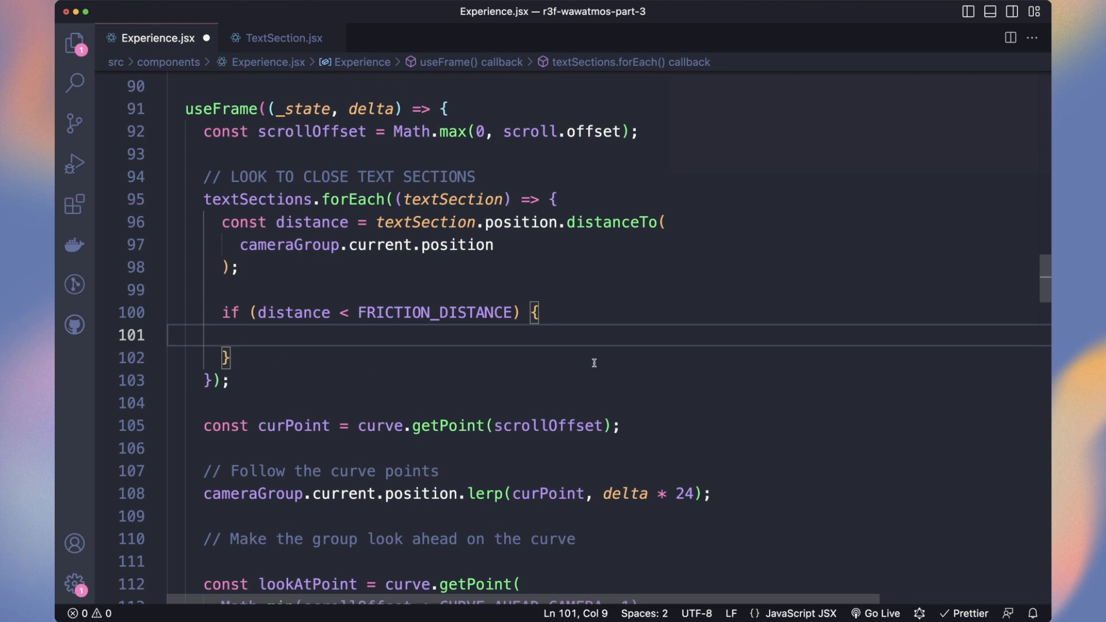
# - Lerp cameraRail toward a sideways target when within friction distance, otherwise reset it to (0,0,0)
pyautogui.write('const targetCameraRailPosition = new Vec')
pyautogui.write('textSections =')
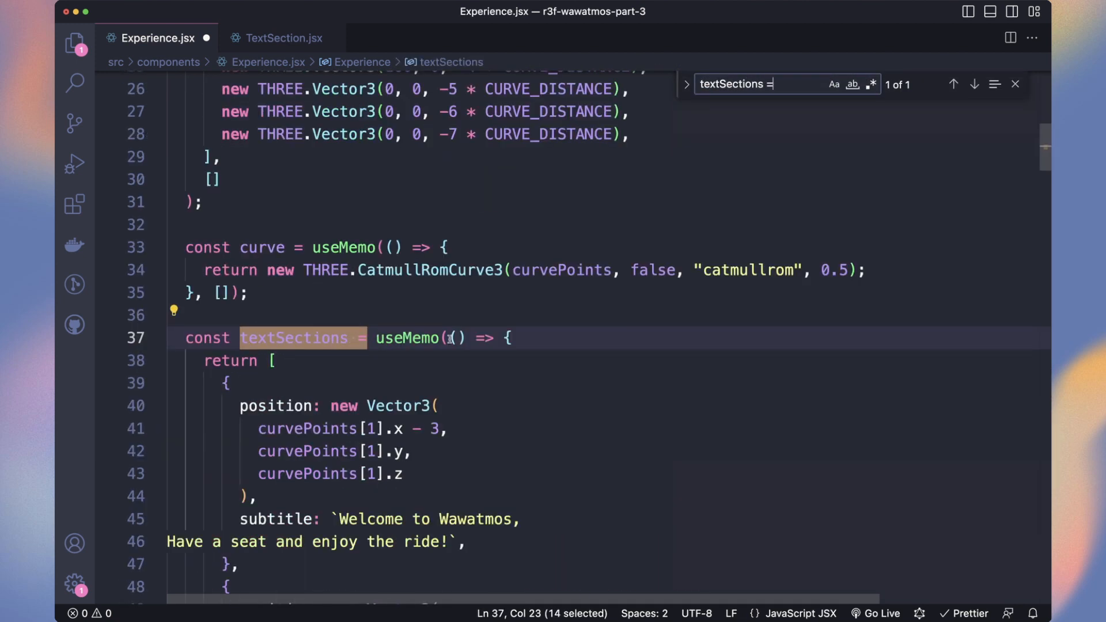
pyautogui.write('cameraRailDist: -')
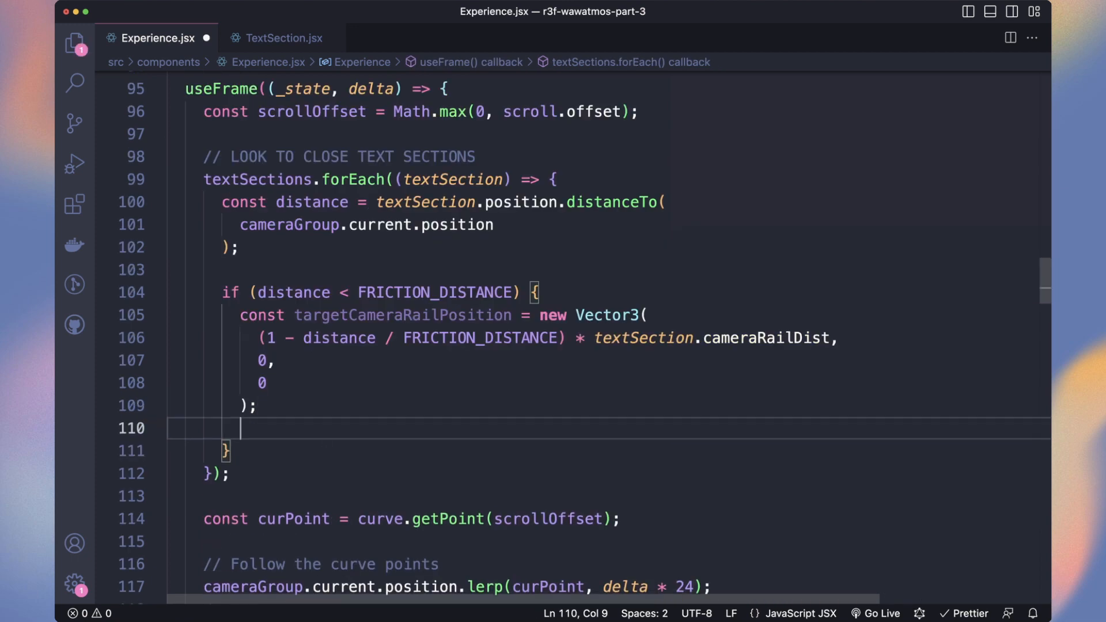
pyautogui.write('cameraRail.current.position.lerp(targetCameraRailPosition, delta);')
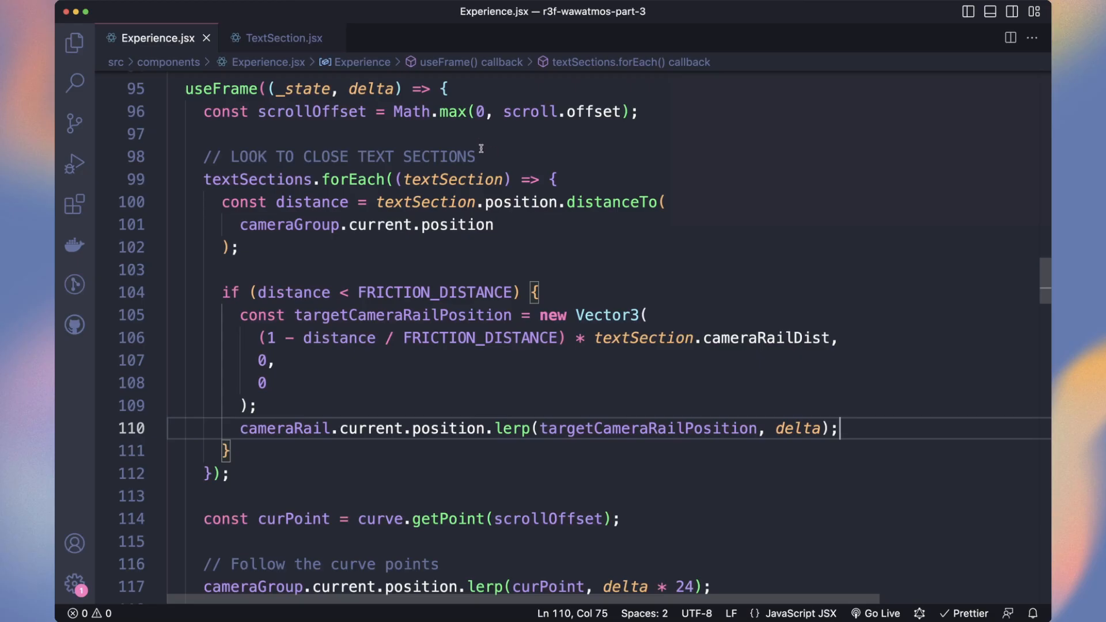
pyautogui.write('let resetCameraRail = true;')
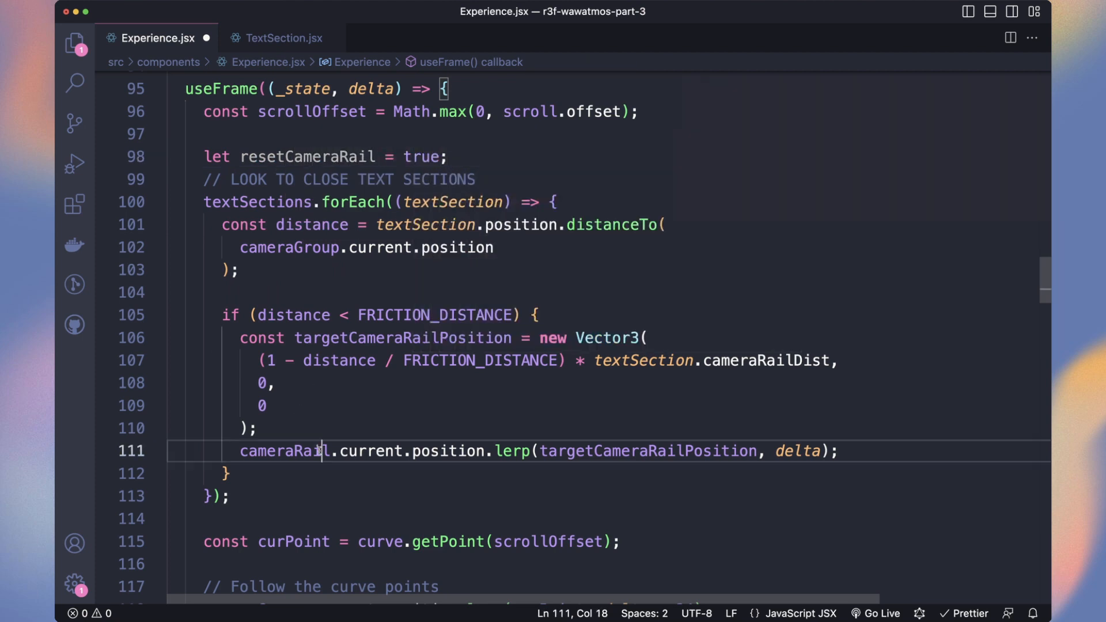
pyautogui.write('resetCameraRail = false;')
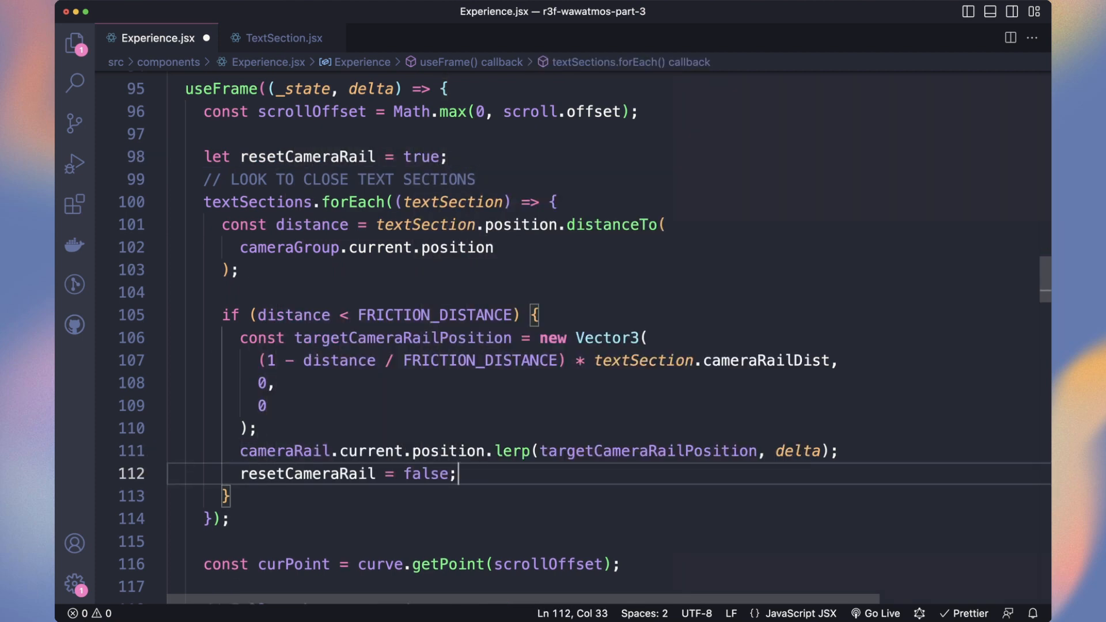
pyautogui.write('if (resetCameraRail) {')
pyautogui.write('const t')
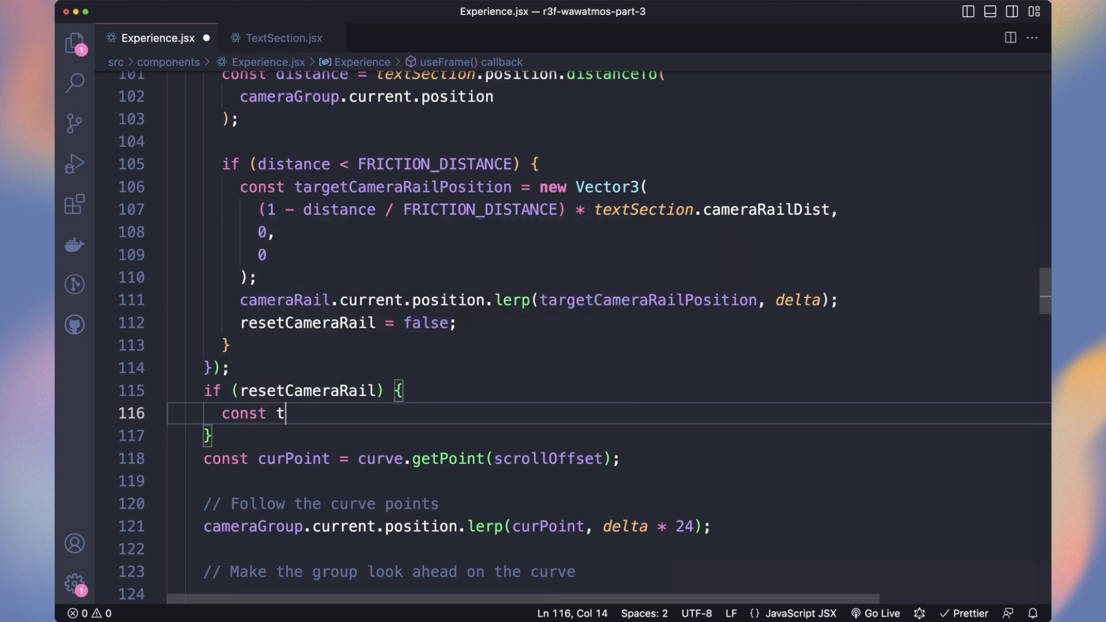
pyautogui.write('argetCameraRailPosition = new Vector3(0, 0, 0);')
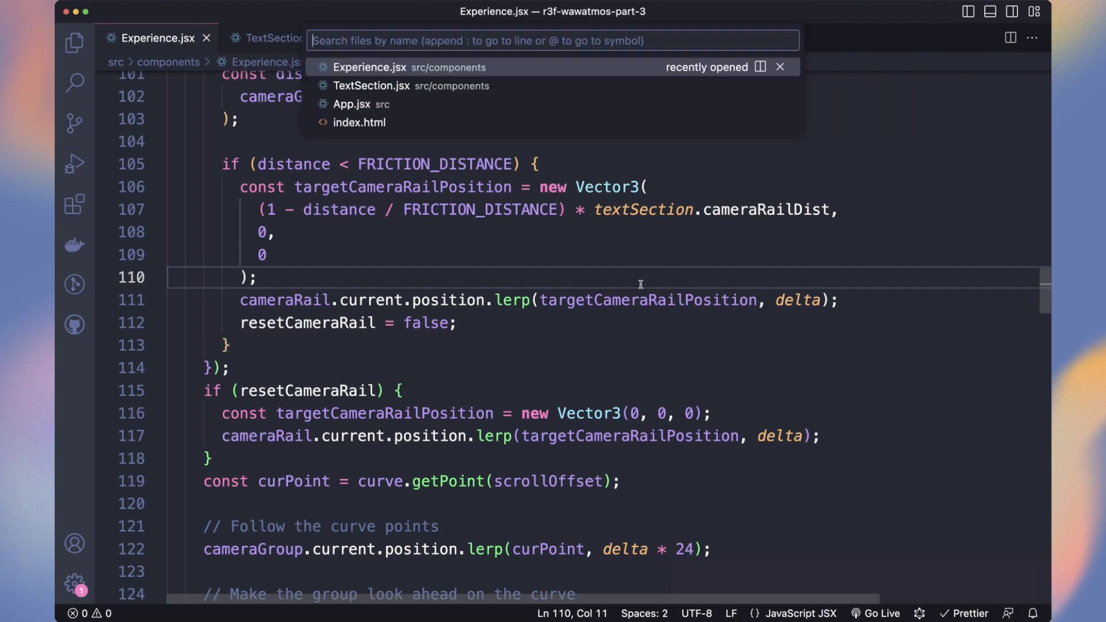
# - In App.jsx set ScrollControls to 20 pages with 0.5 damping, then return to Experience.jsx
pyautogui.click(353, 103)
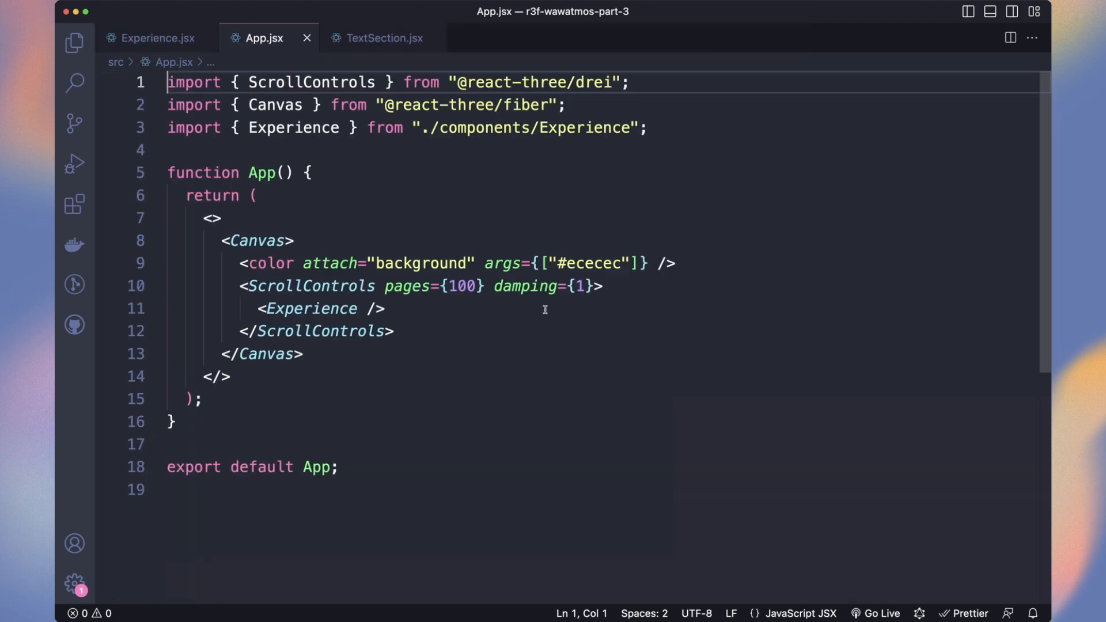
pyautogui.doubleClick(462, 286)
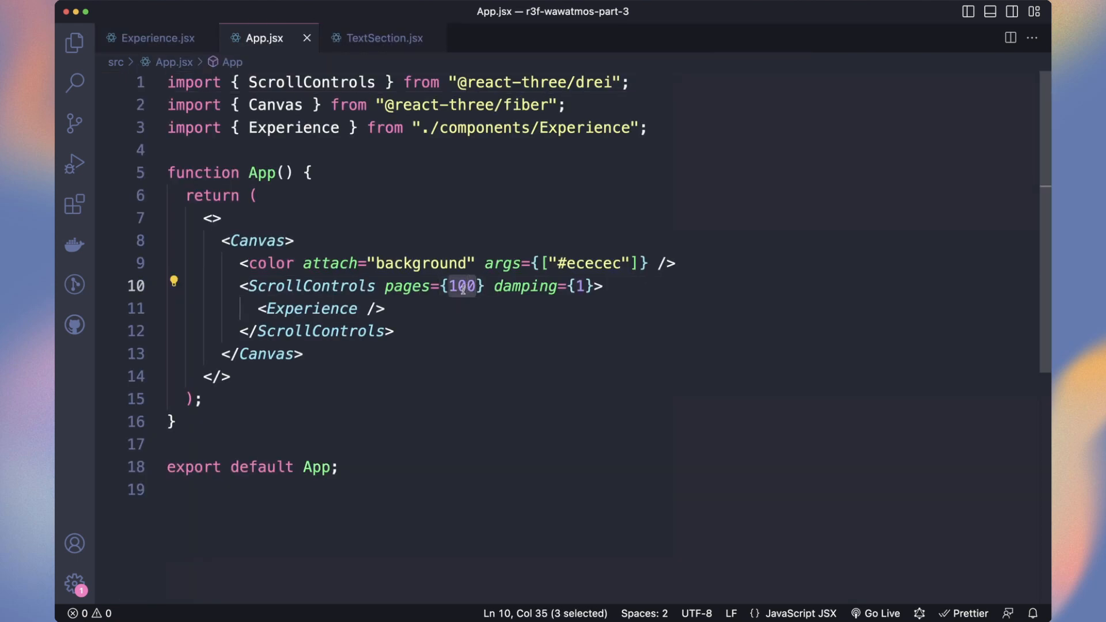
pyautogui.write('20')
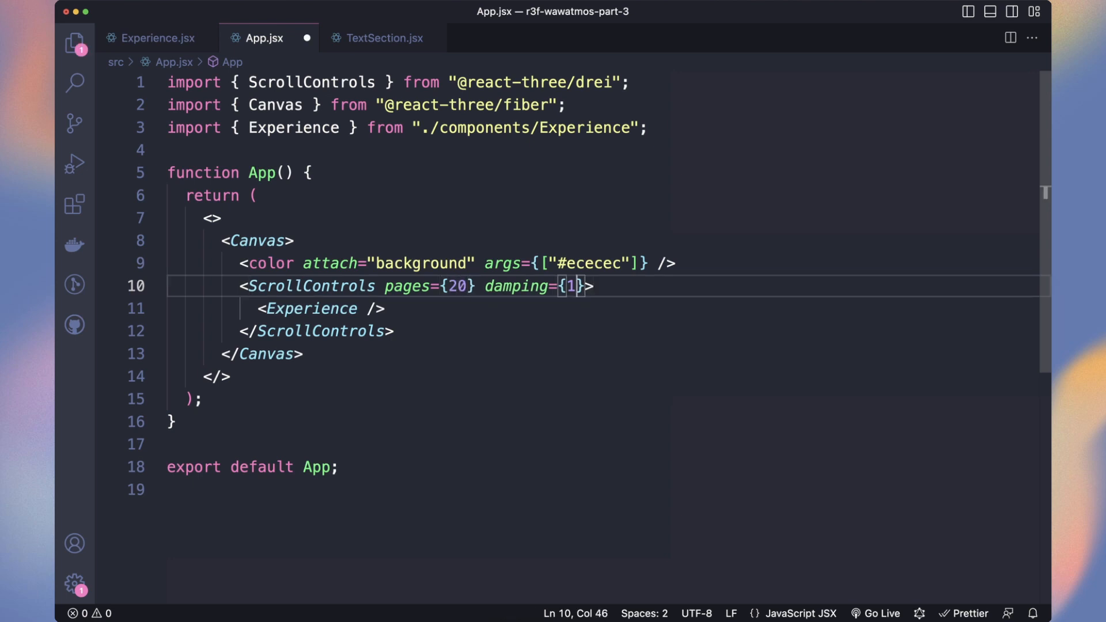
pyautogui.press('Backspace')
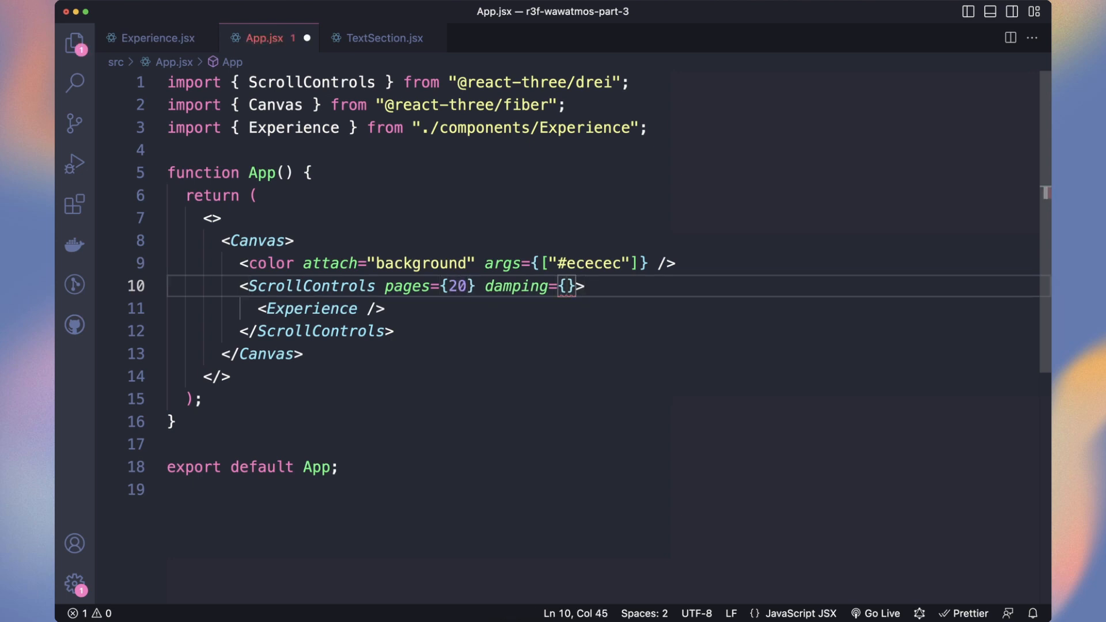
pyautogui.write('0.5')
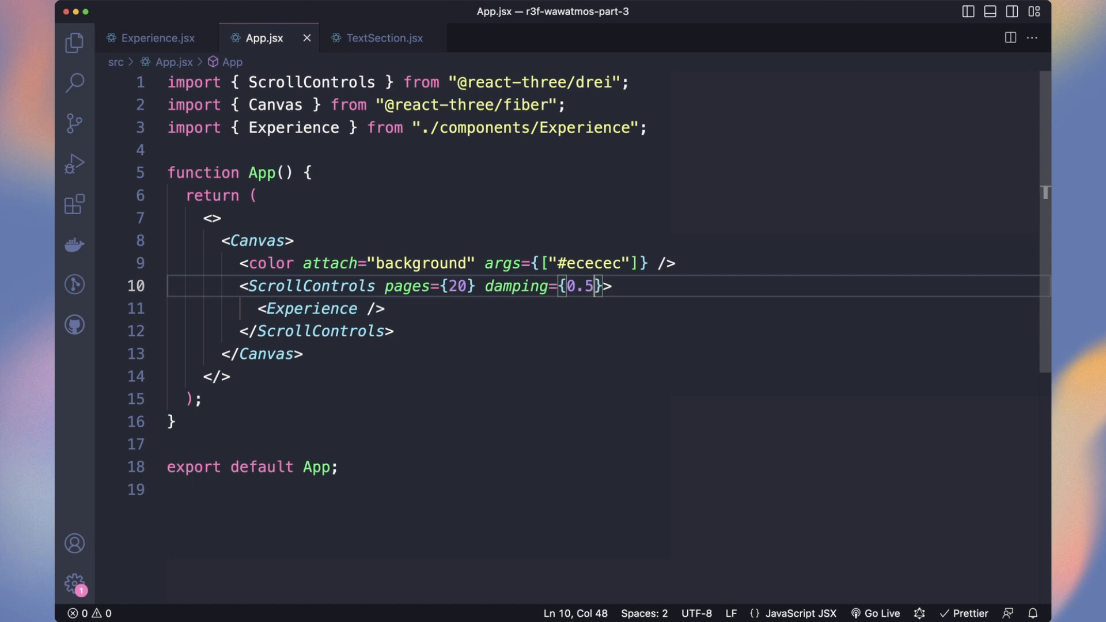
pyautogui.click(155, 38)
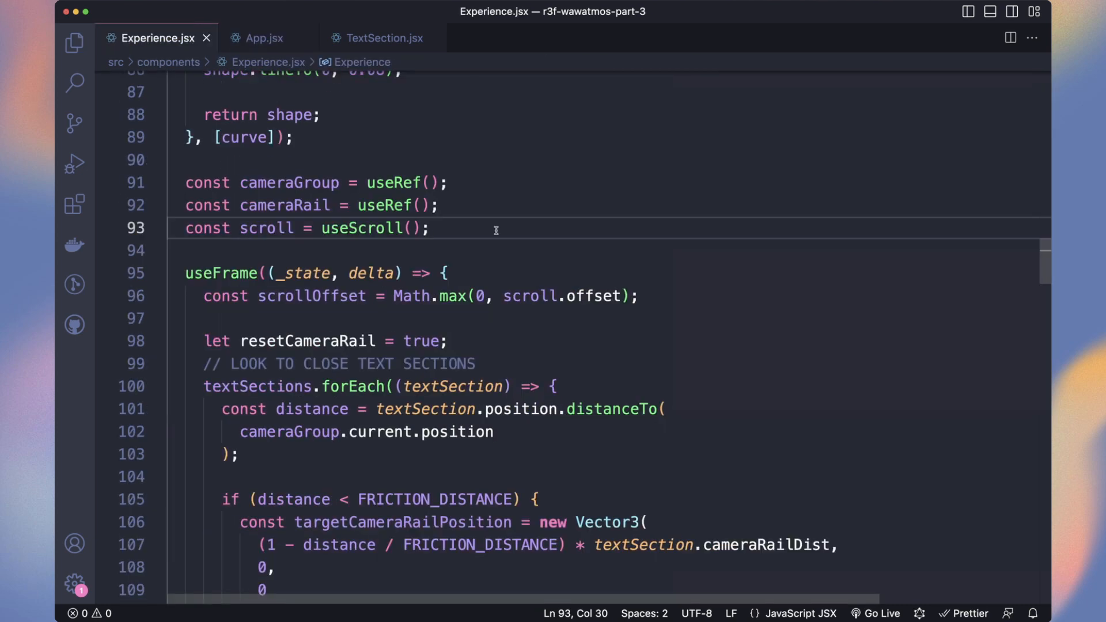
# - Add a lastScroll ref and compute friction as Math.max of distance / FRICTION_DISTANCE
pyautogui.write('const las')
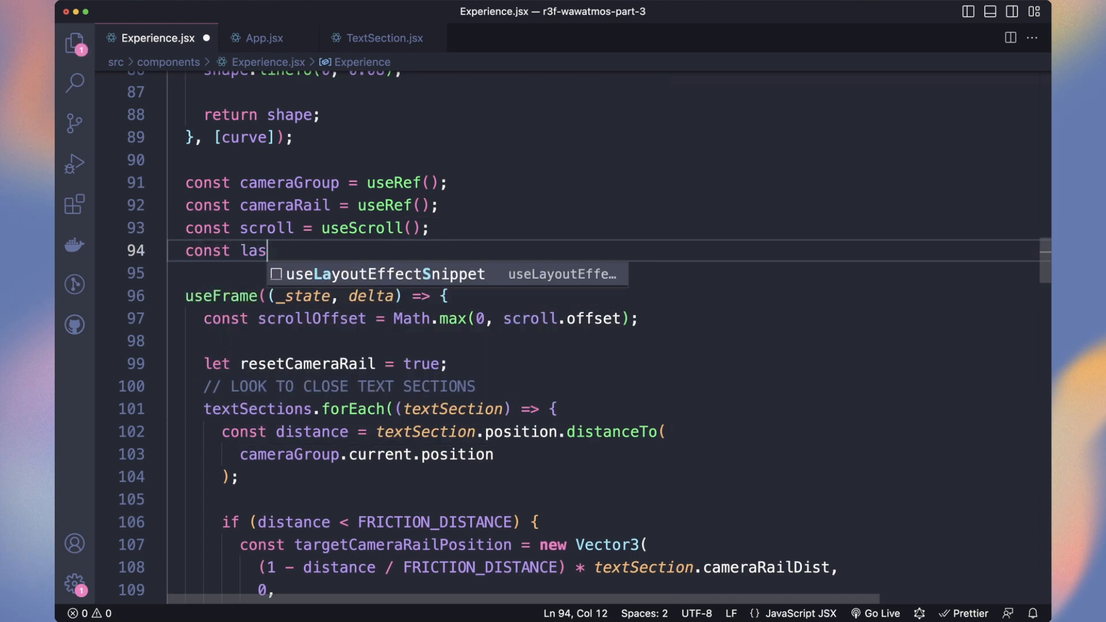
pyautogui.write('tScroll = useRef(0);')
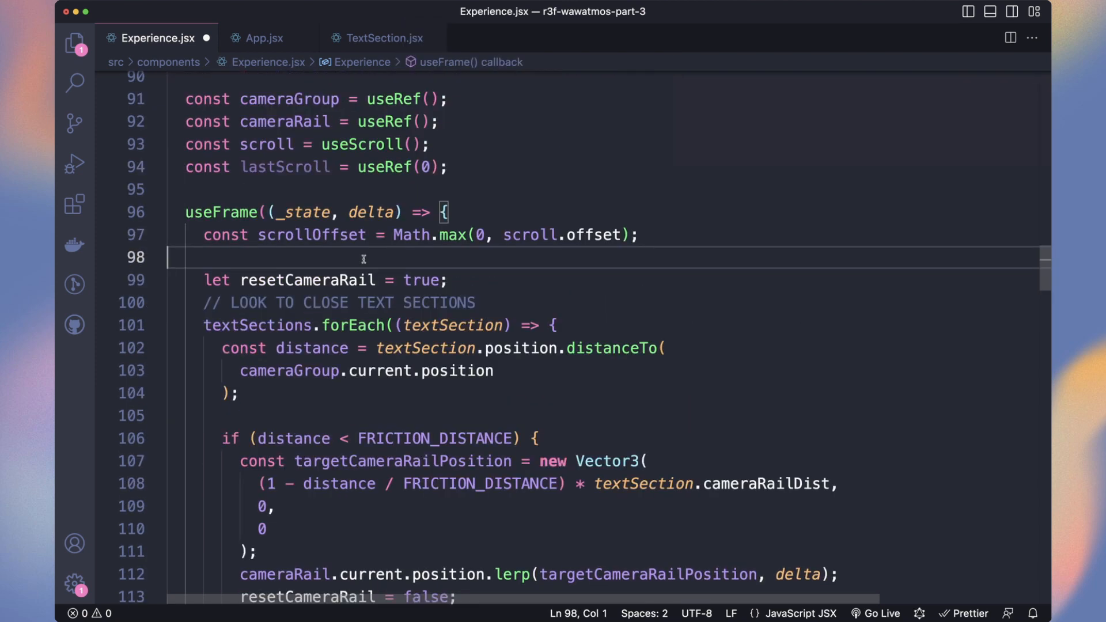
pyautogui.write('let friction')
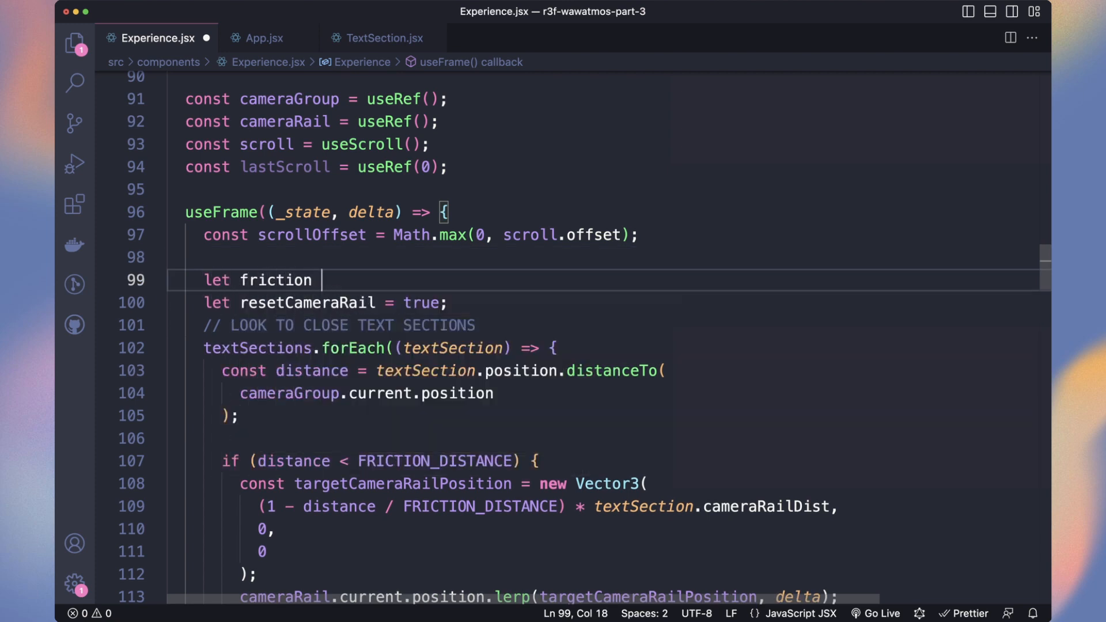
pyautogui.write('= 1;')
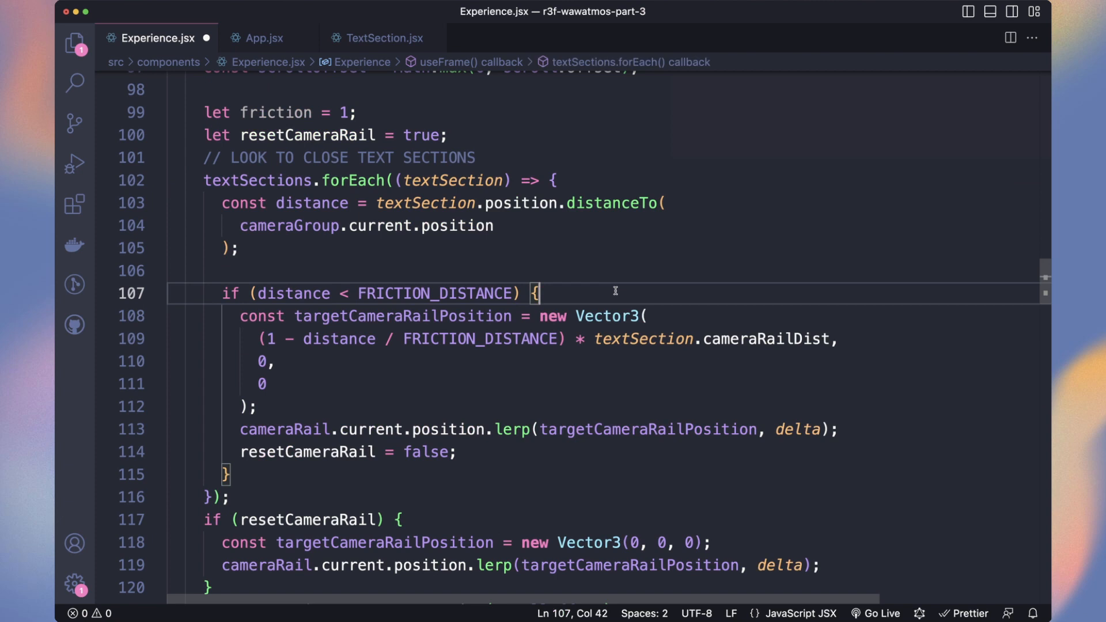
pyautogui.write('frict')
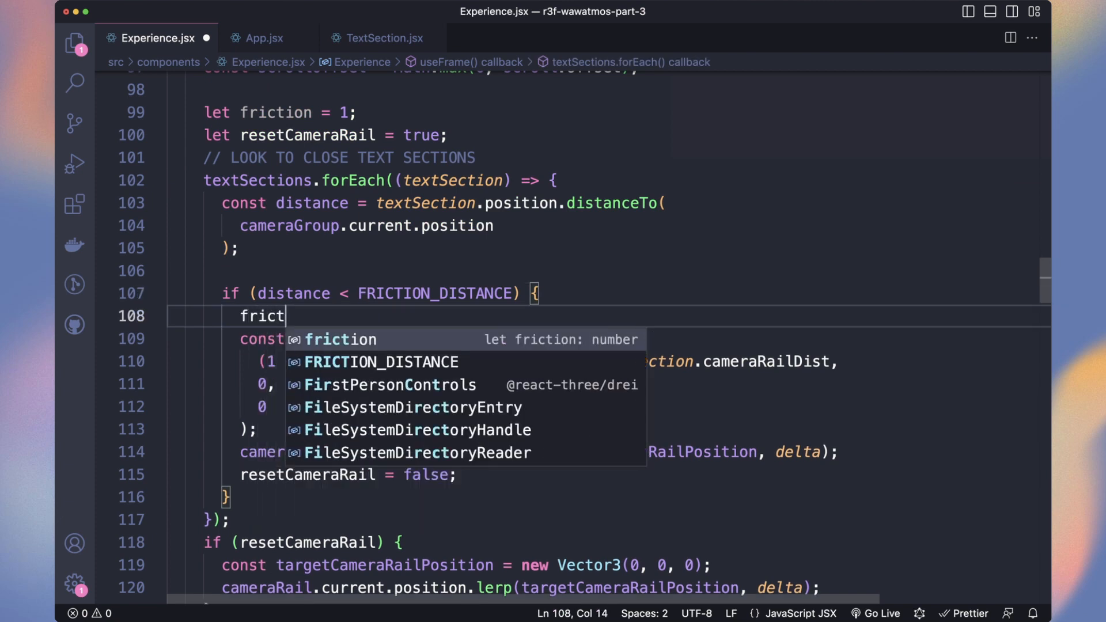
pyautogui.write('ion = Math.')
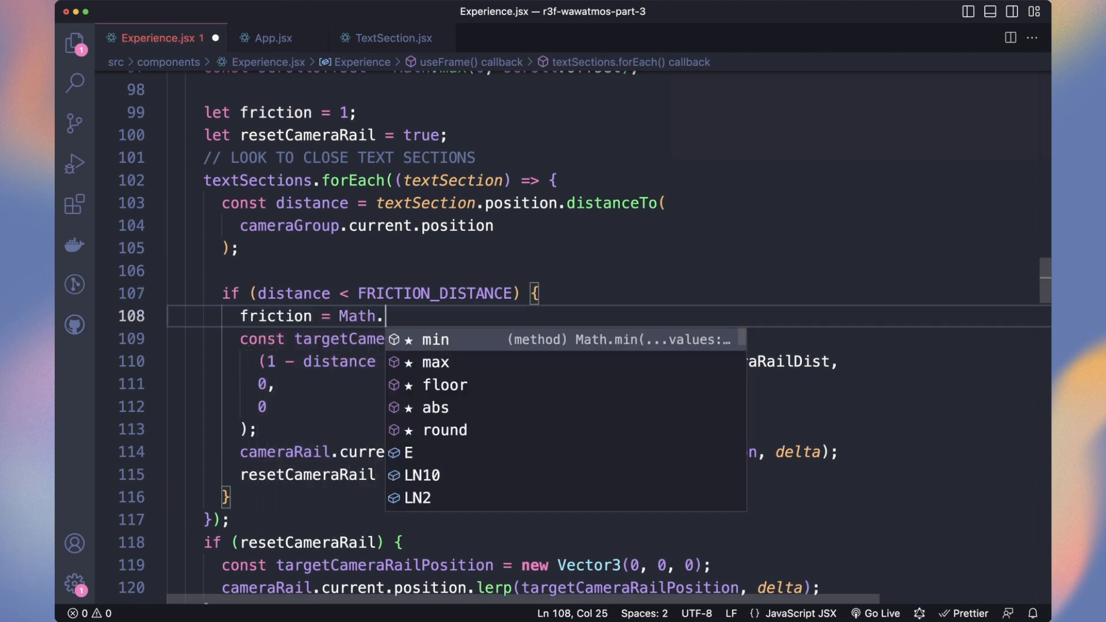
pyautogui.write('max(distanc')
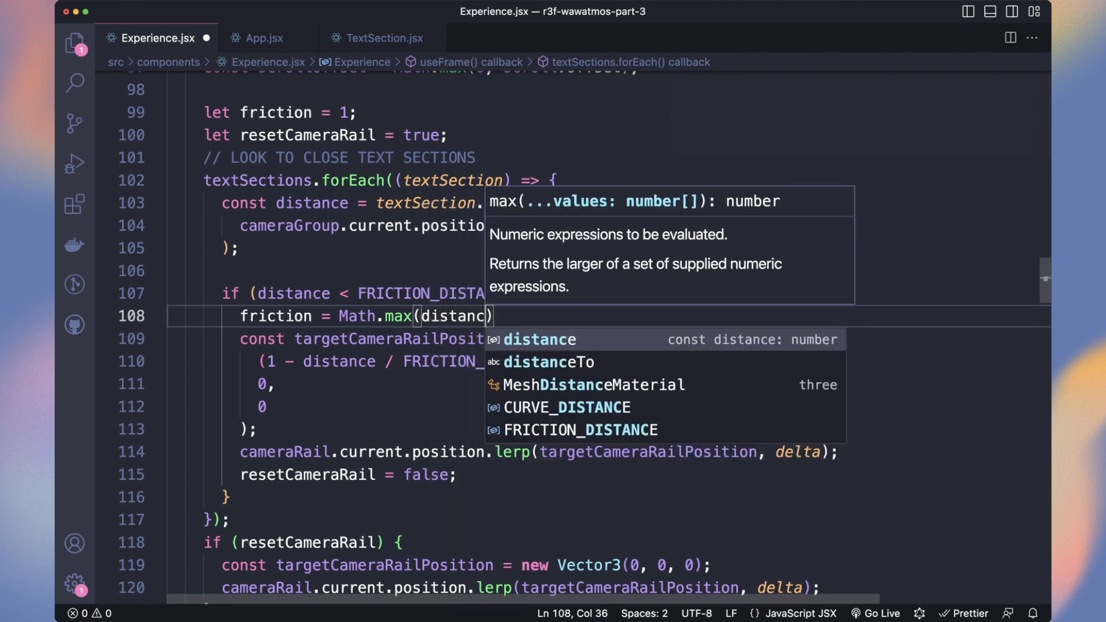
pyautogui.write('/ FRICTION_DISTANCE, 0.1')
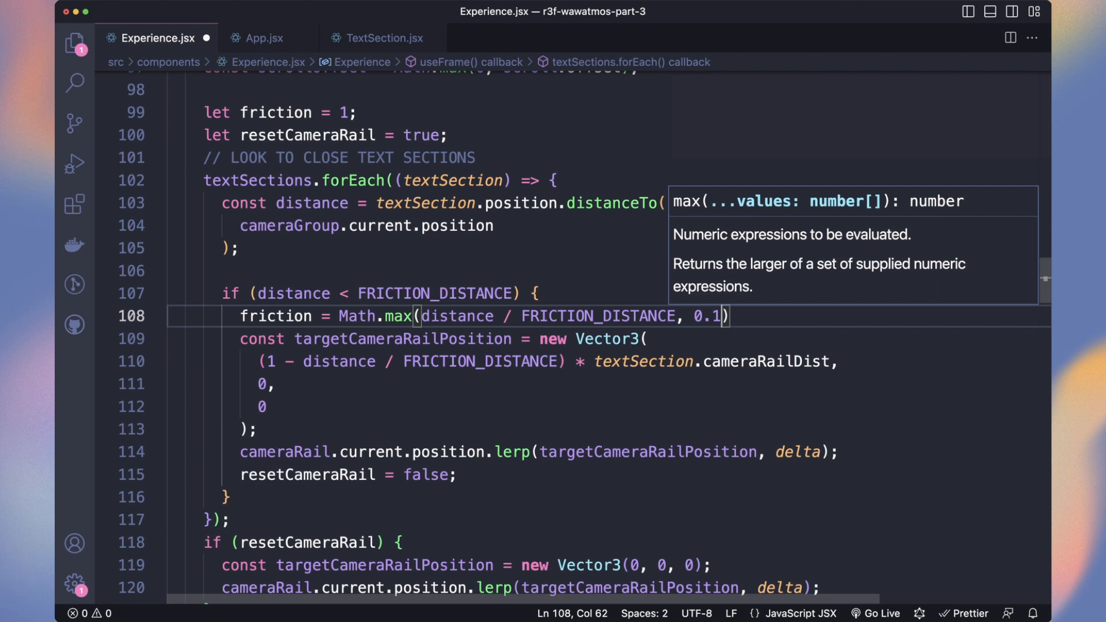
pyautogui.write(');')
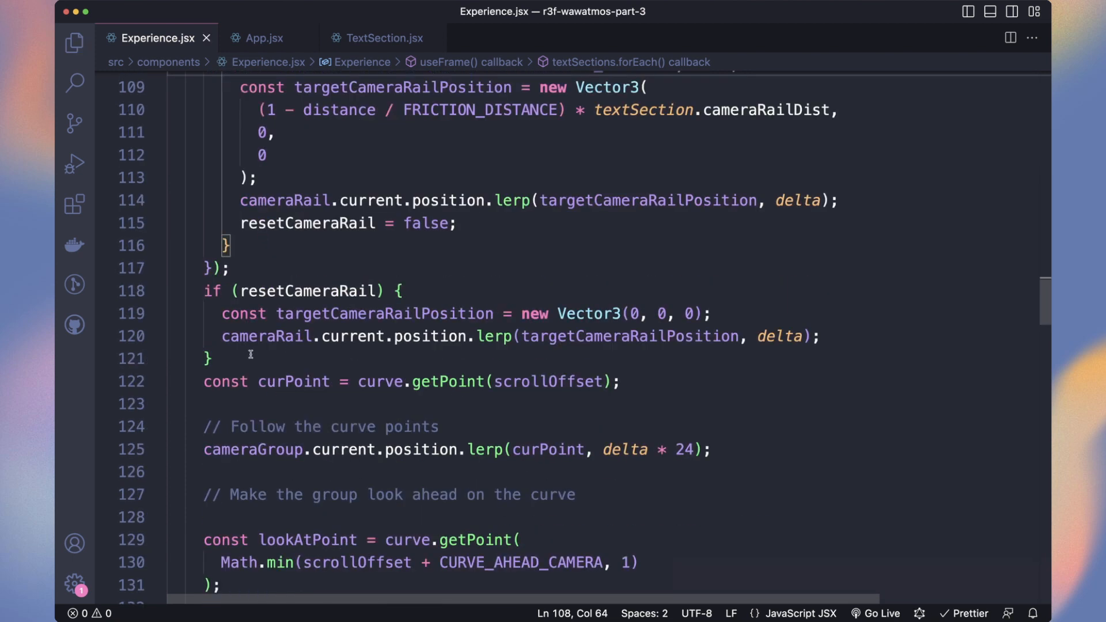
# - Lerp the scroll offset with friction and clamp lerpedScrollOffset between 0 and 1 for curve.getPoint
pyautogui.write('// CALCULATE LERPED SCROLL OFFSET')
pyautogui.write('let lerpedScrollOffset = THREE.MathUtils.lerp(')
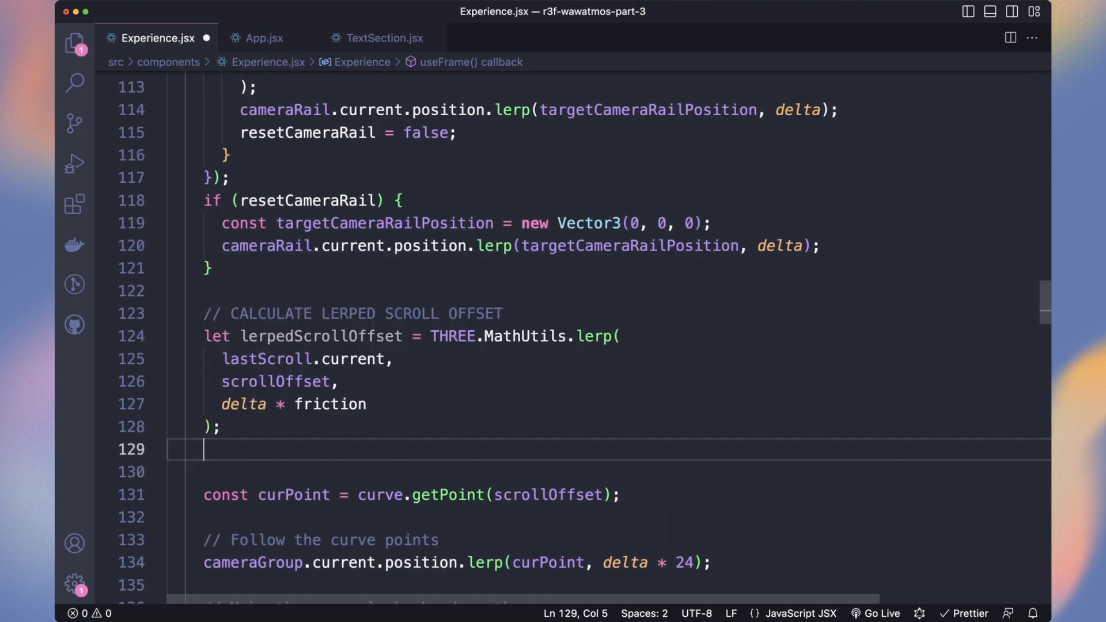
pyautogui.write('// PROTECT BELOW 0 AND ABOCE')
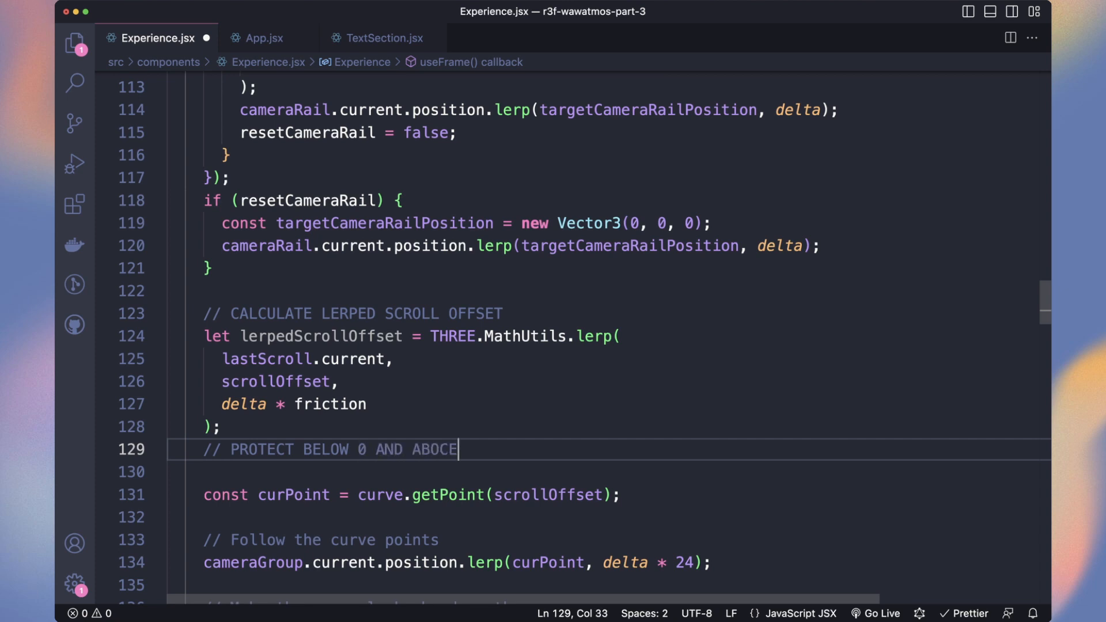
pyautogui.write('lerpedScrollOffset = Math.max(lerpedScrollOffset, 0);')
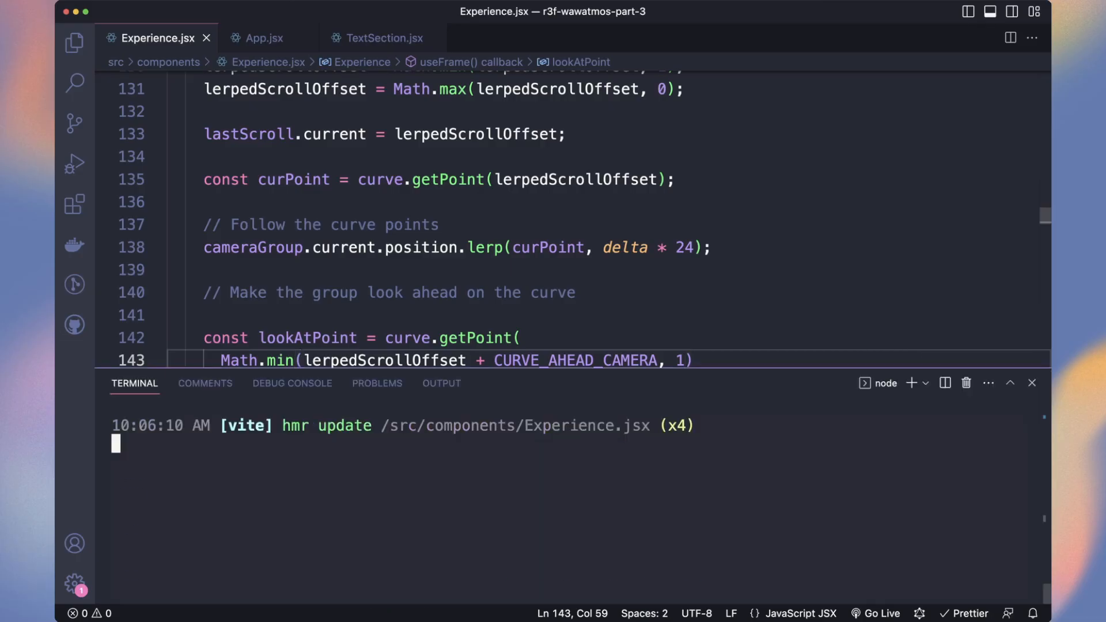
# - Install gsap with yarn, create a gsap.timeline() ref in useLayoutEffect and a backgroundColors ref tweened with tl.current.to
pyautogui.write('yarn add gsap')
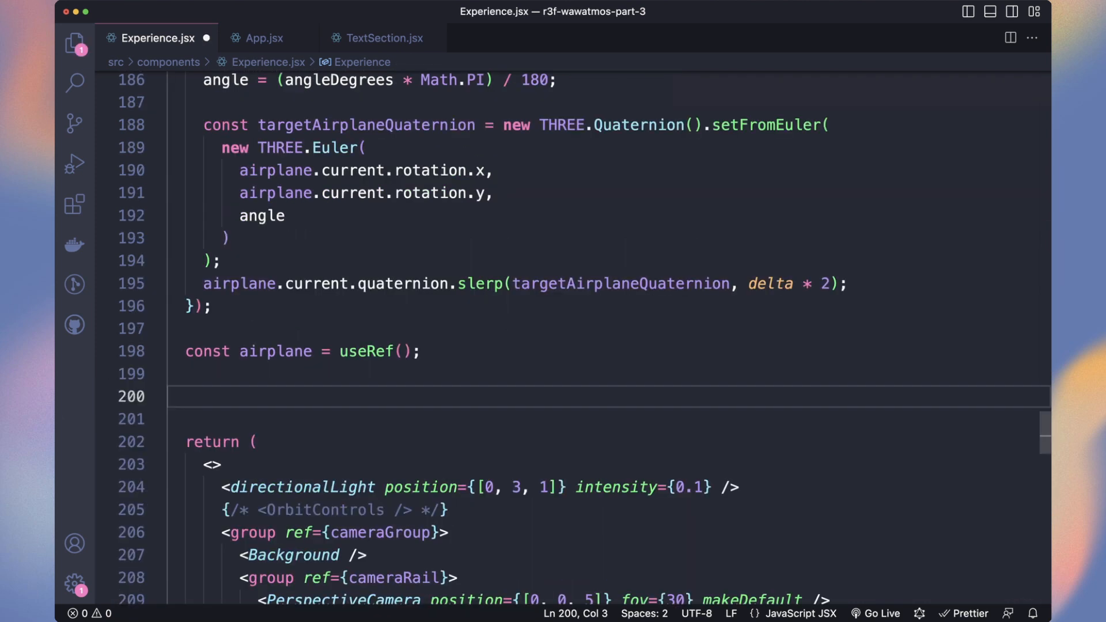
pyautogui.write('useLayoutEffect(() => {')
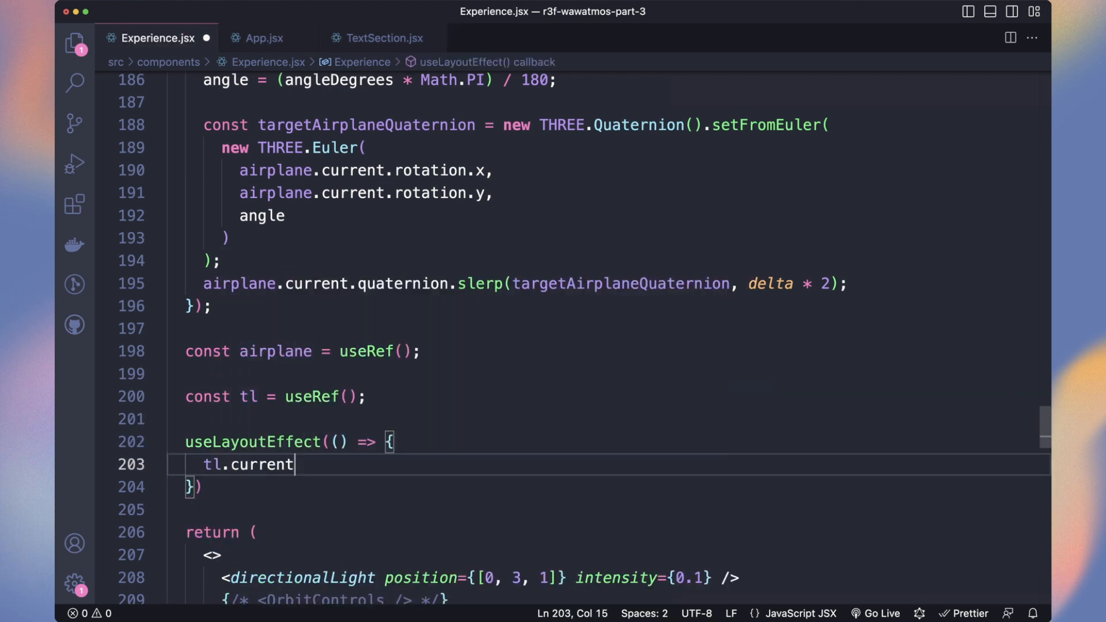
pyautogui.write('= gsap.timeline();')
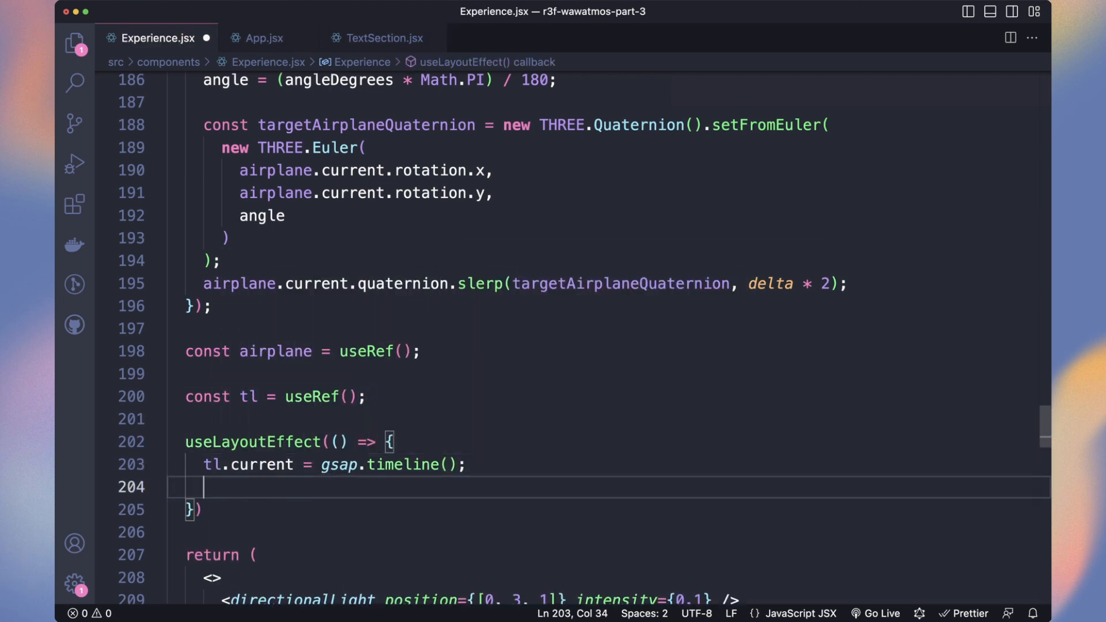
pyautogui.write('const backgroundColors = useRef({')
pyautogui.write('colorA: "#3535cc",')
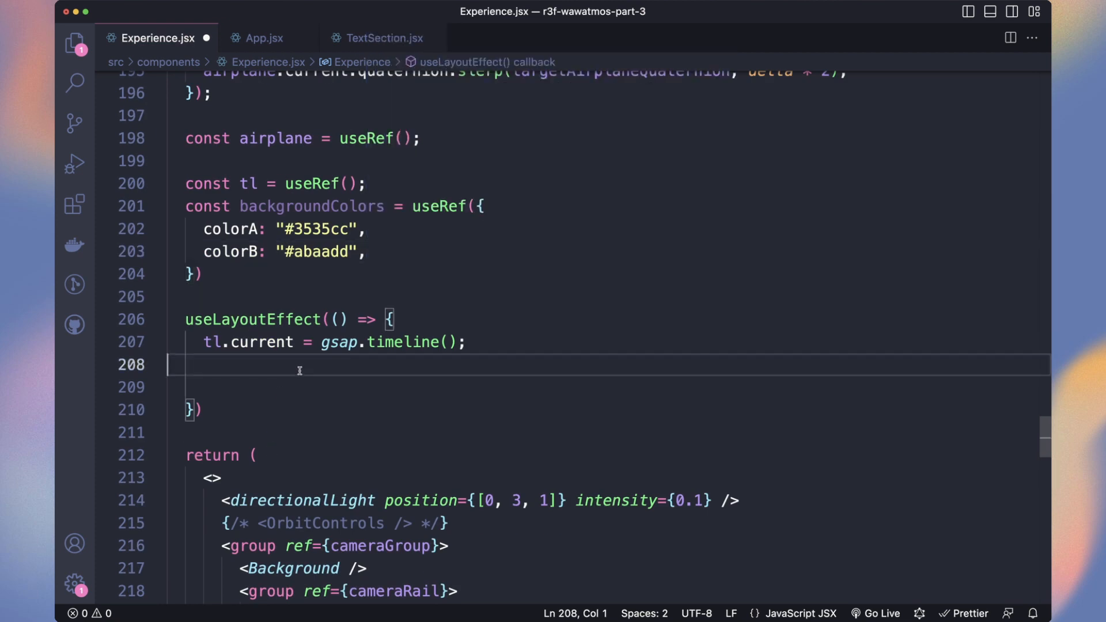
pyautogui.write('tl.current.to(backgroundColors.current,')
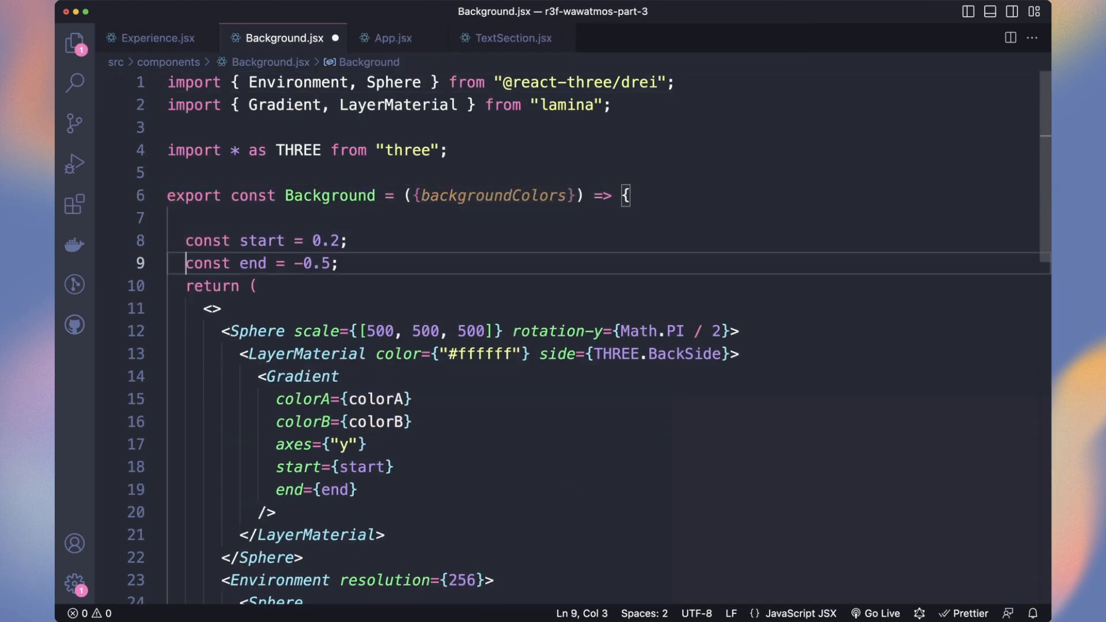
# - Add gradientRef and gradientEnvRef to the Gradient layers in Background.jsx and tween colours to black and white
pyautogui.write('const gradientRef = useRef();')
pyautogui.write('const gradientEnvRef = useRef();')
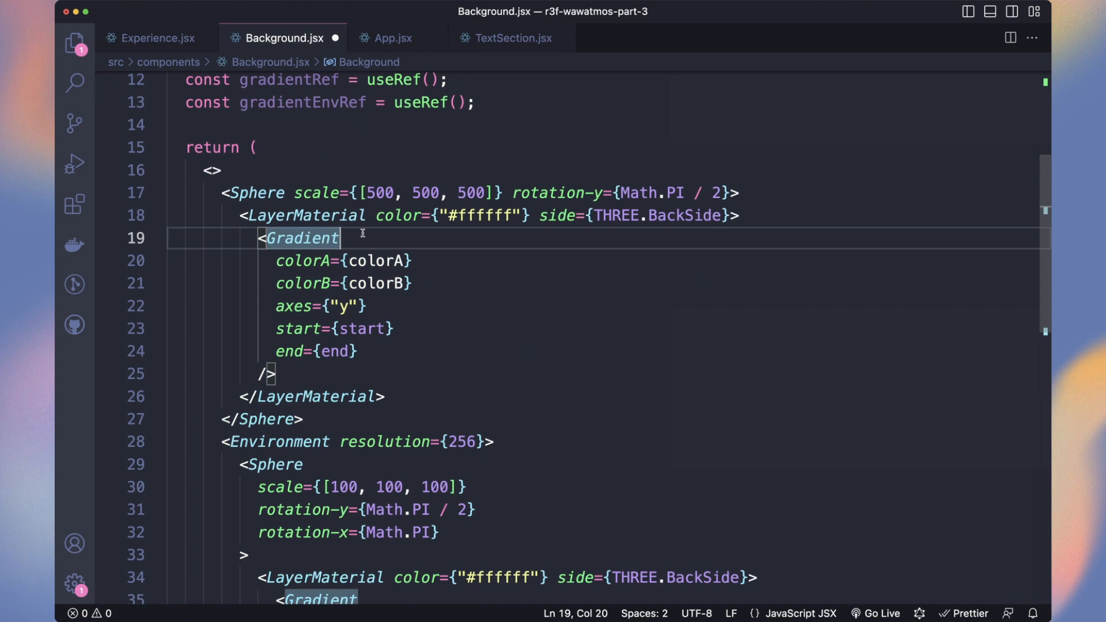
pyautogui.write('ref={gradientRef}')
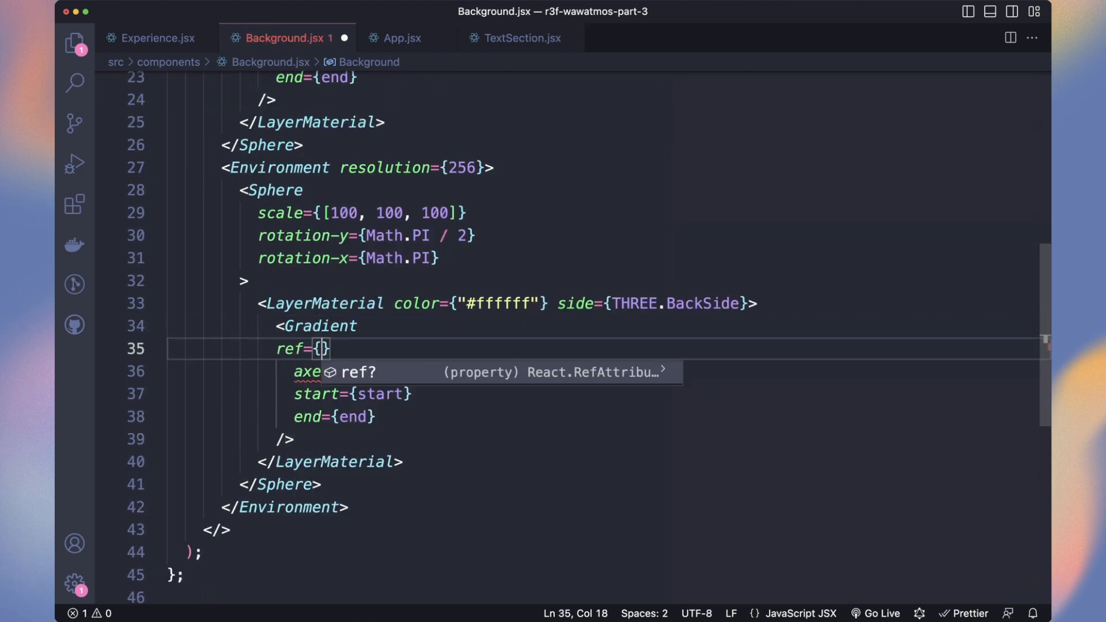
pyautogui.write('grad')
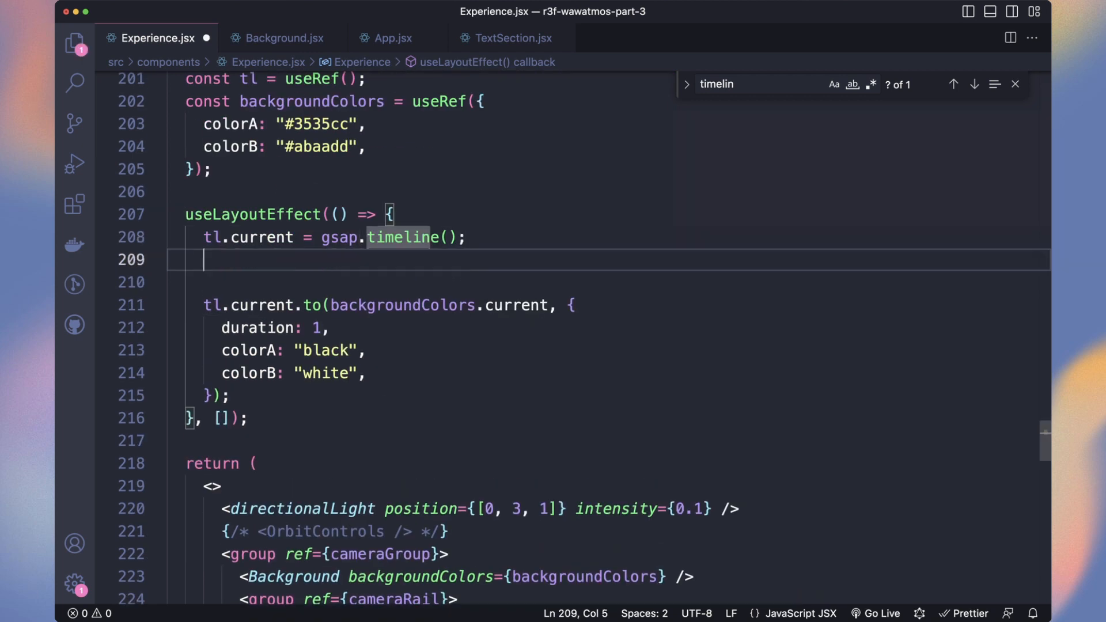
# - Pause the timeline and seek it by lerpedScrollOffset times its duration, then set Environment frames in Background.jsx
pyautogui.write('tl.current.pause();')
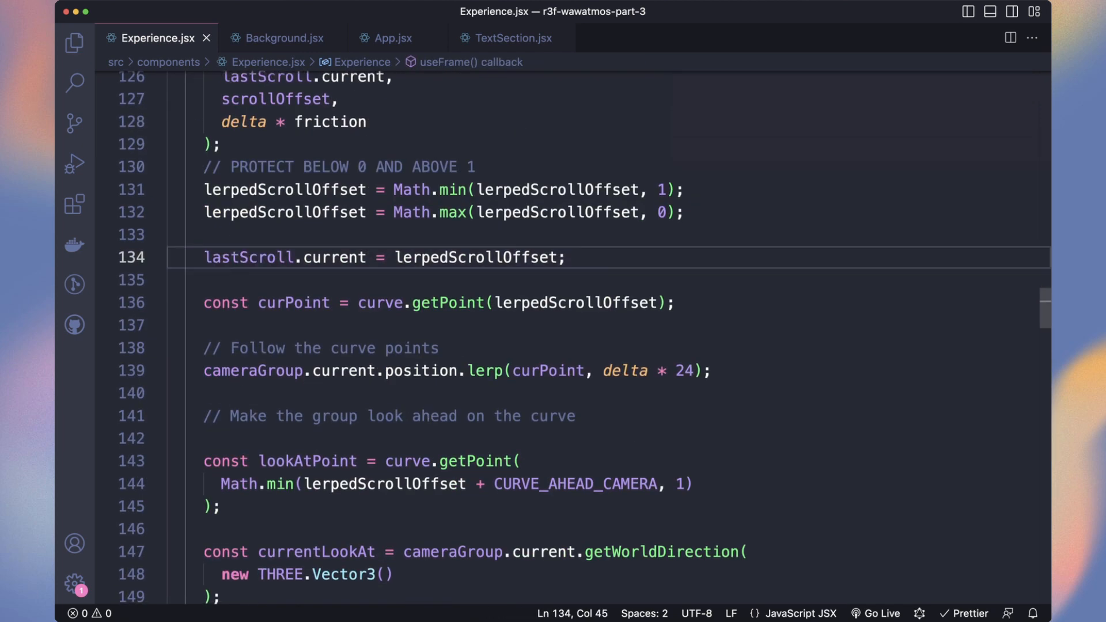
pyautogui.write('tl.current.seek(lerpedScrollOffset * tl.')
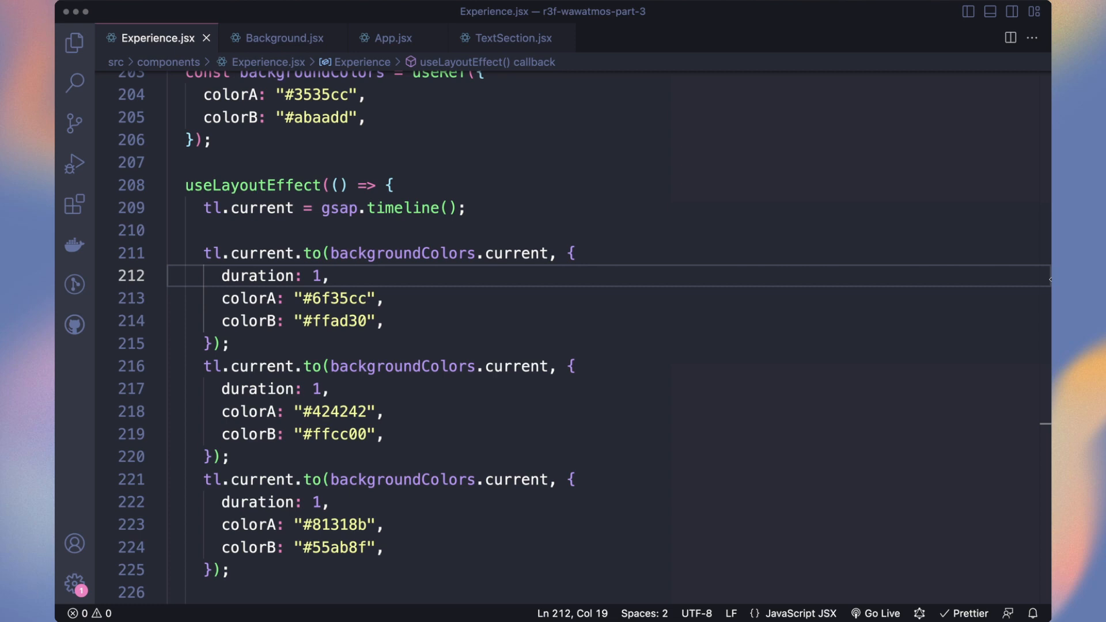
pyautogui.click(283, 37)
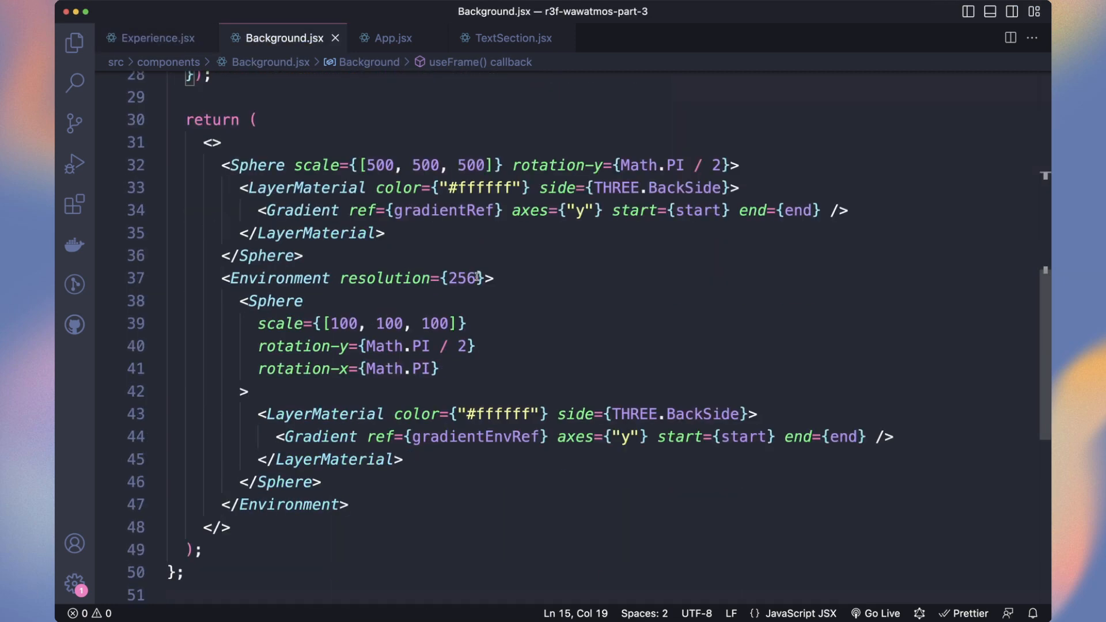
pyautogui.write('frames={In')
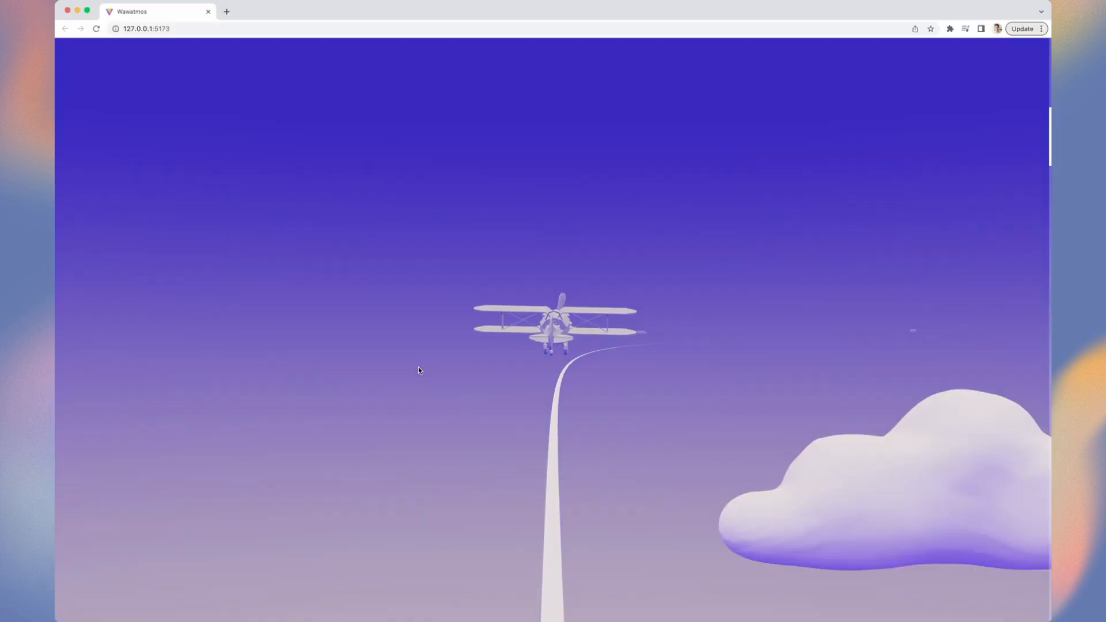
# - Scroll down the page to fly the plane forward and watch the sky gradient shift to orange
pyautogui.scroll(-3)
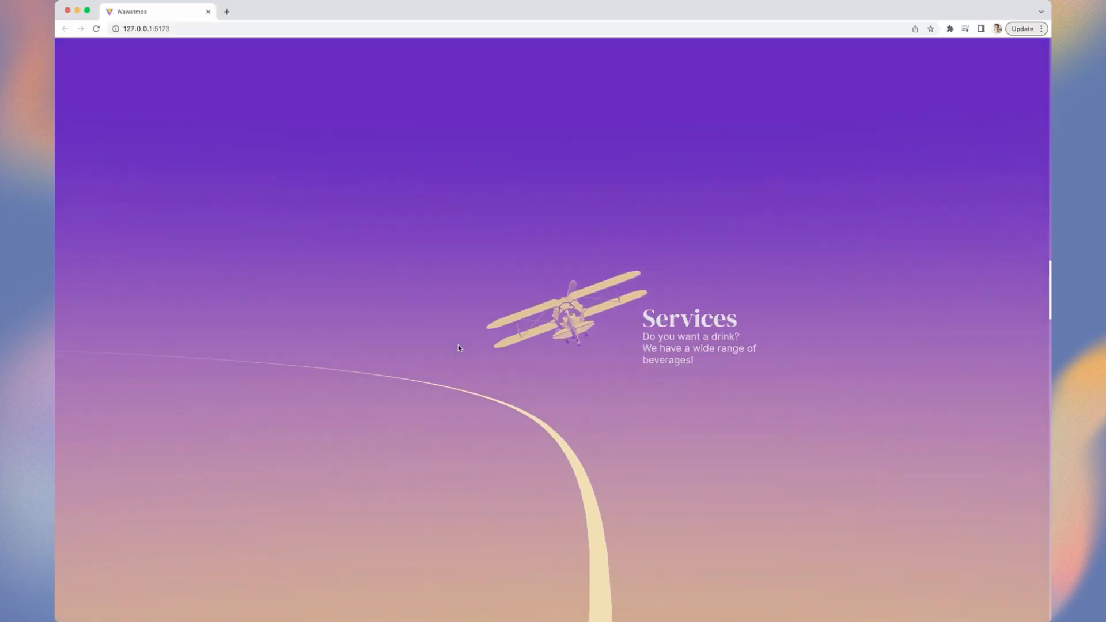
pyautogui.scroll(-3)
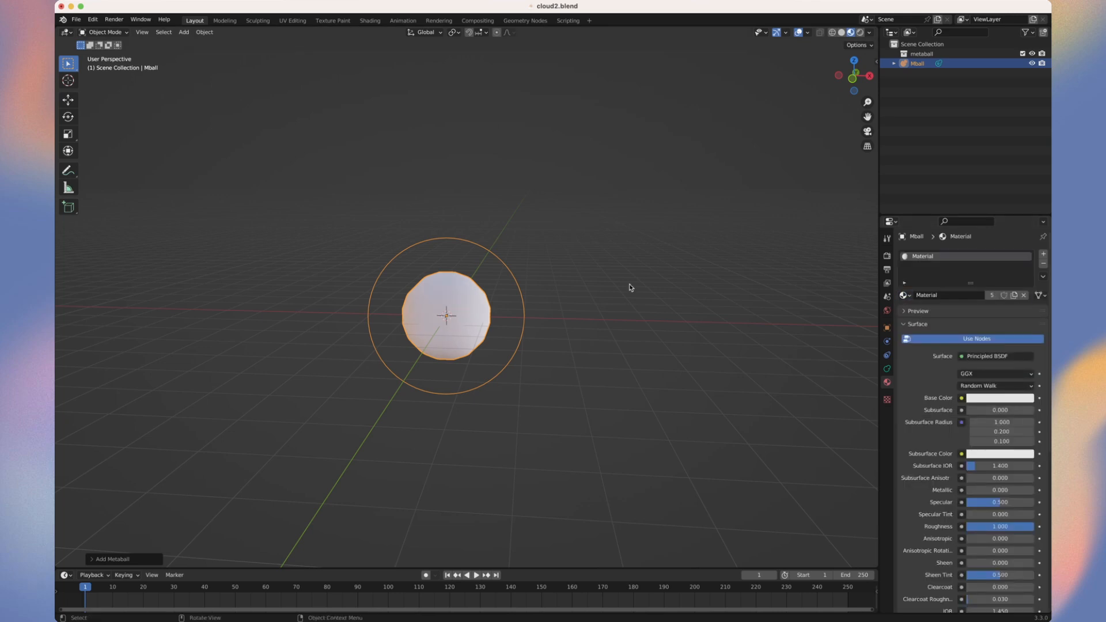
pyautogui.moveTo(428, 310)
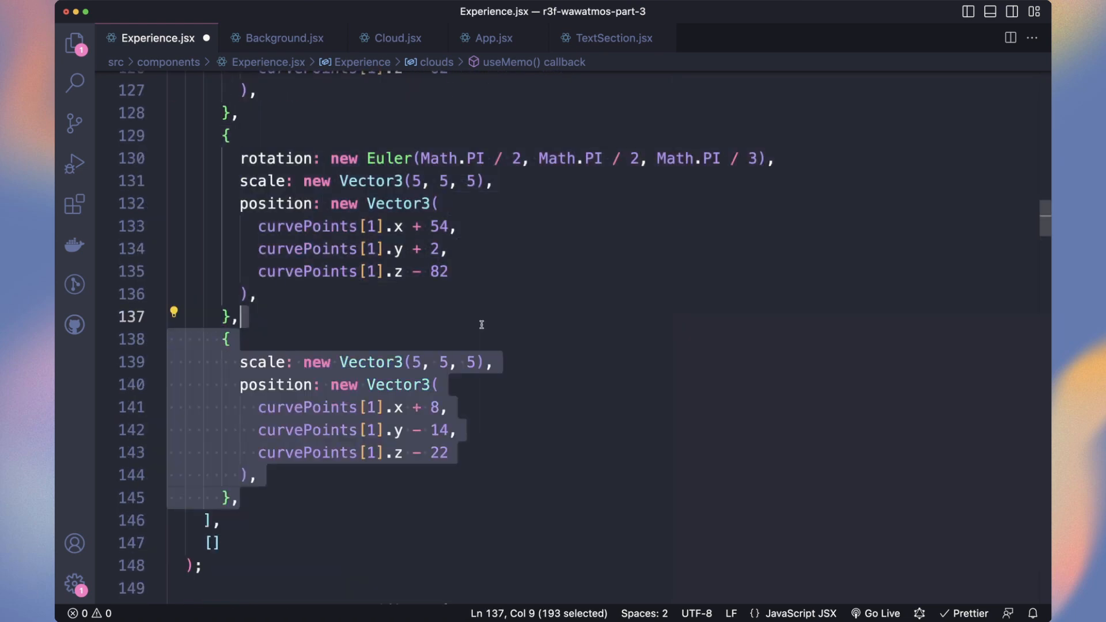
# - Append cloud entries near curvePoints[3] with Vector3 scale/position and Euler rotation, then save
pyautogui.scroll(-3)
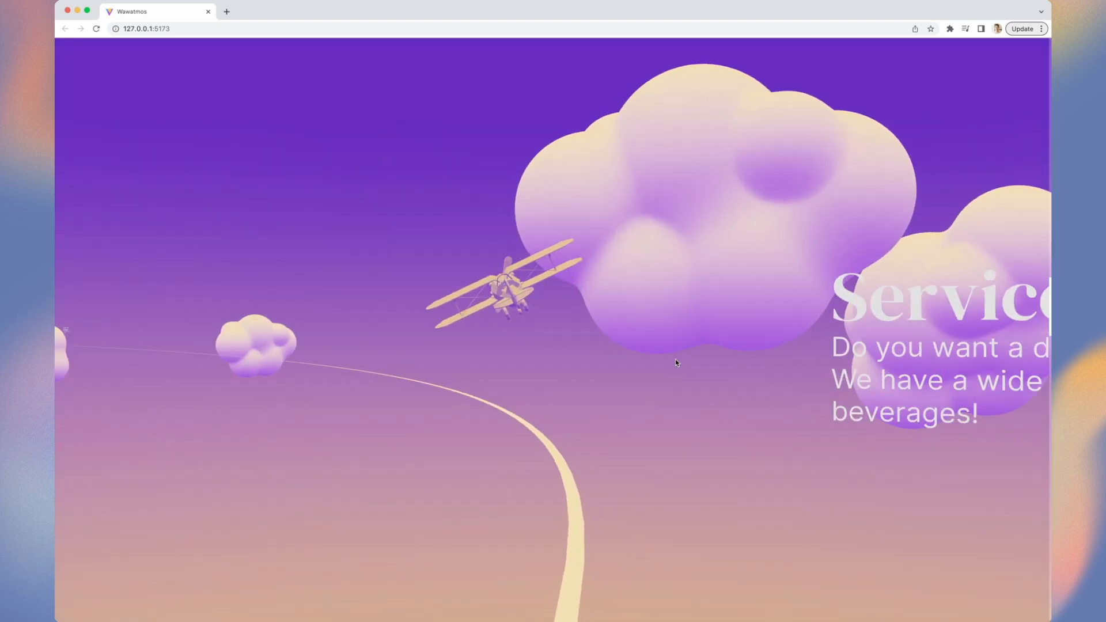
pyautogui.scroll(-3)
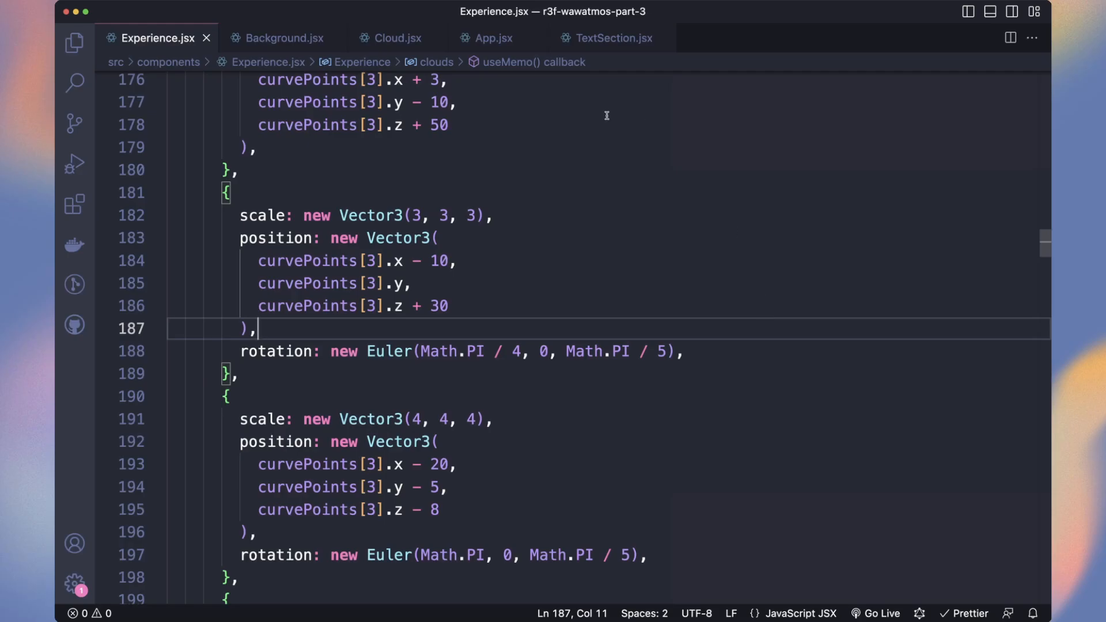
# - In Cloud.jsx add onBeforeCompile that logs the shader and replaces the diffuseColor fragment line
pyautogui.click(395, 38)
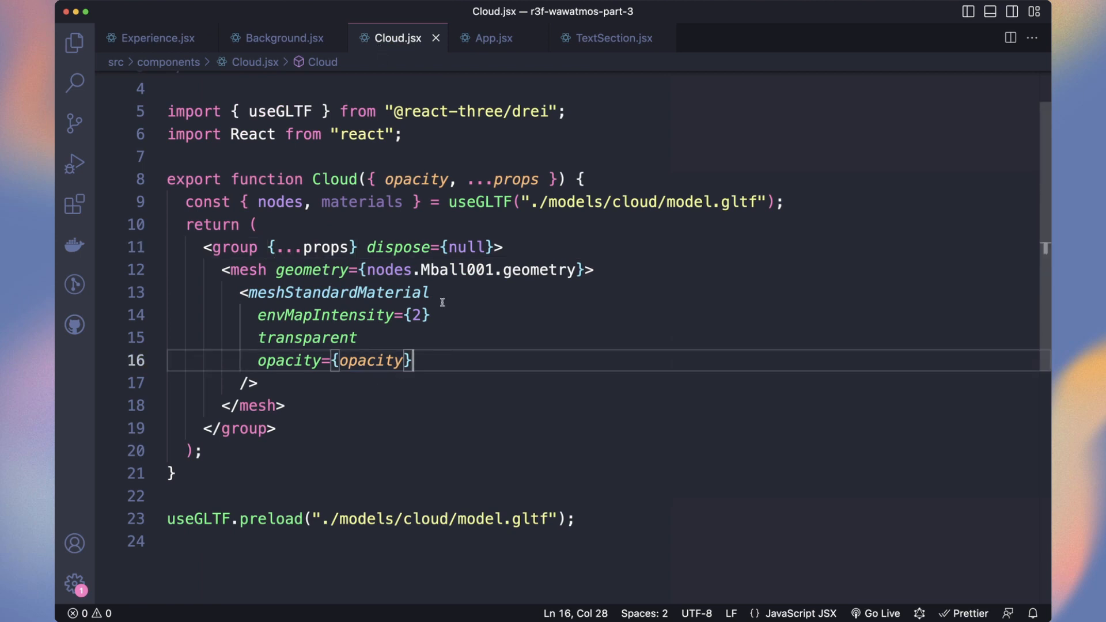
pyautogui.write('onBeforeCompile={')
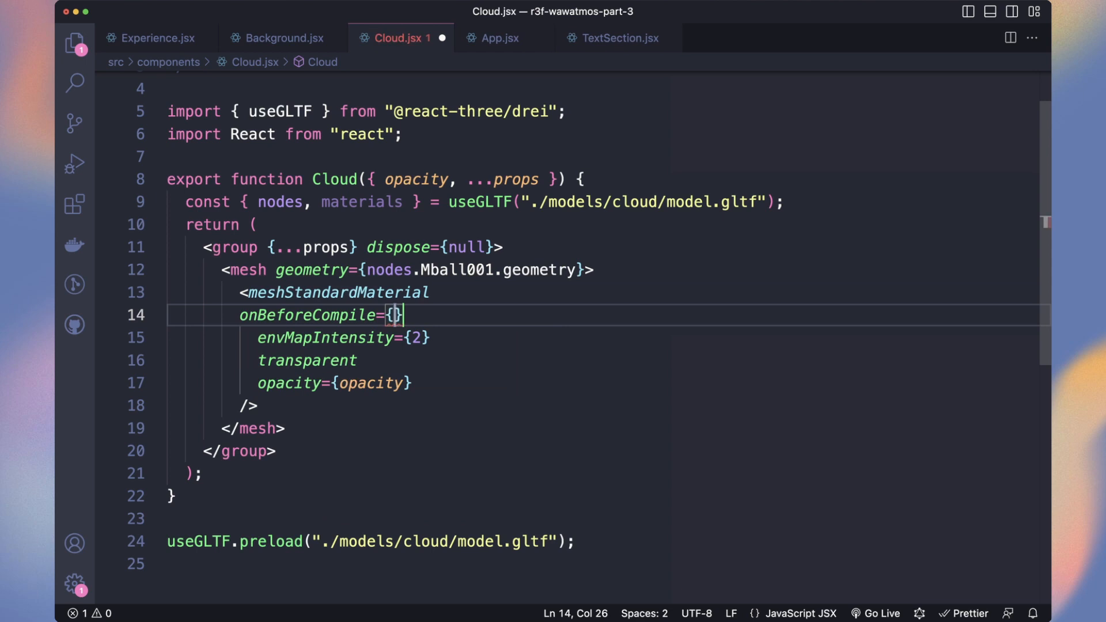
pyautogui.write('(shader) => {')
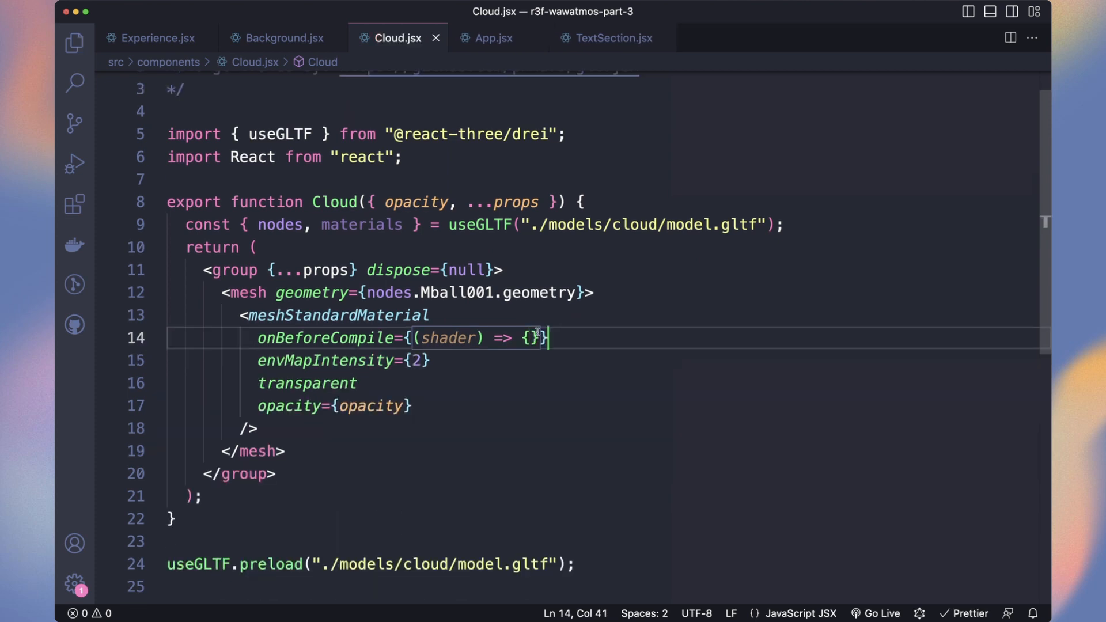
pyautogui.write('console.log(shader.fr')
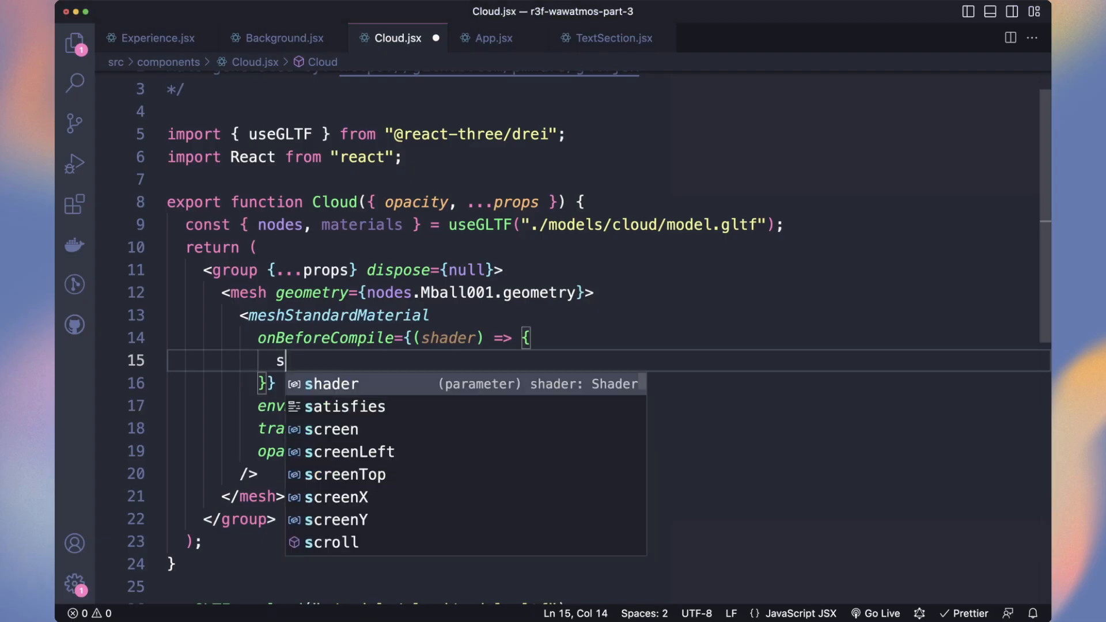
pyautogui.write('hader.fragmentShader = shader.fragmentShader')
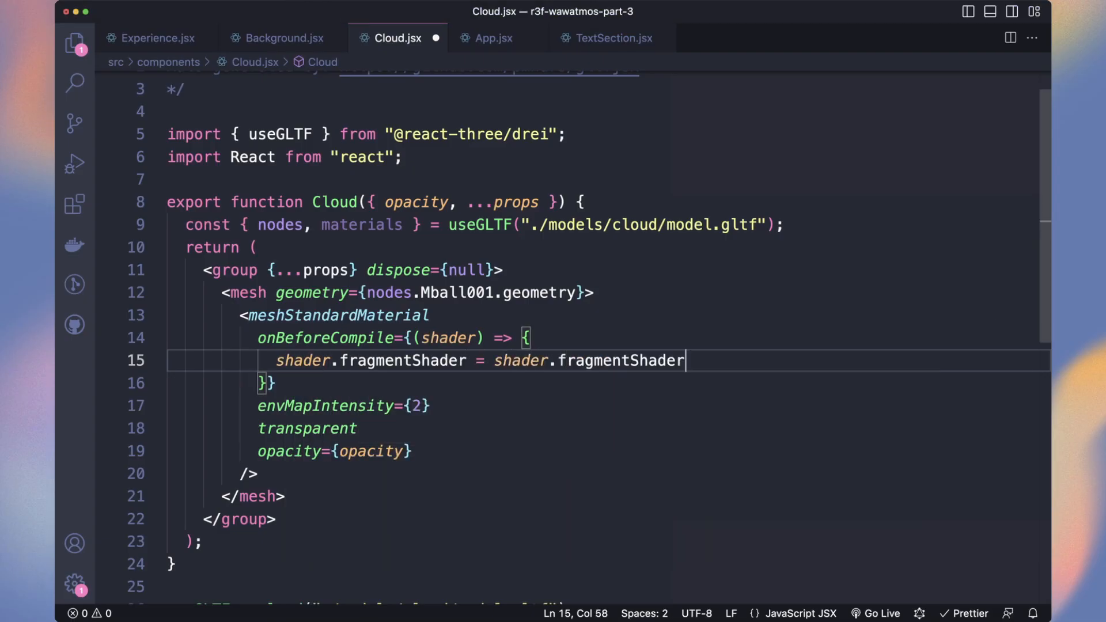
pyautogui.write('.replace(`vec4 diffuseColor = vec4( diffuse, opacity );`,')
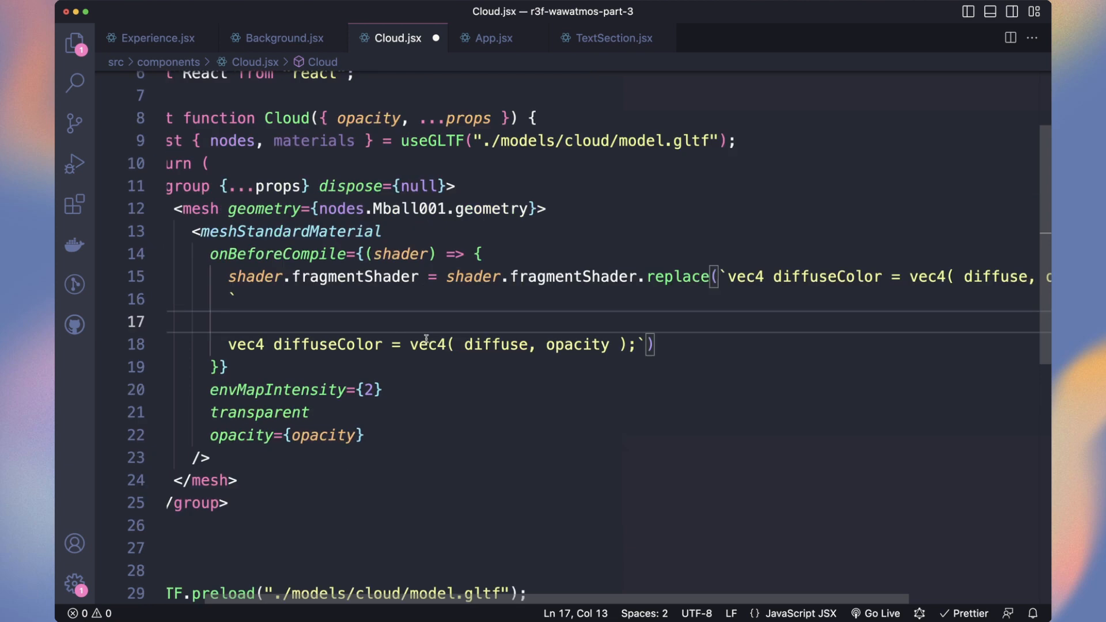
# - Inject fadeDist = 200.0, dist = length(vViewPosition) and a smoothstep fadeOpacity into the fragment shader
pyautogui.write('float fadeDist')
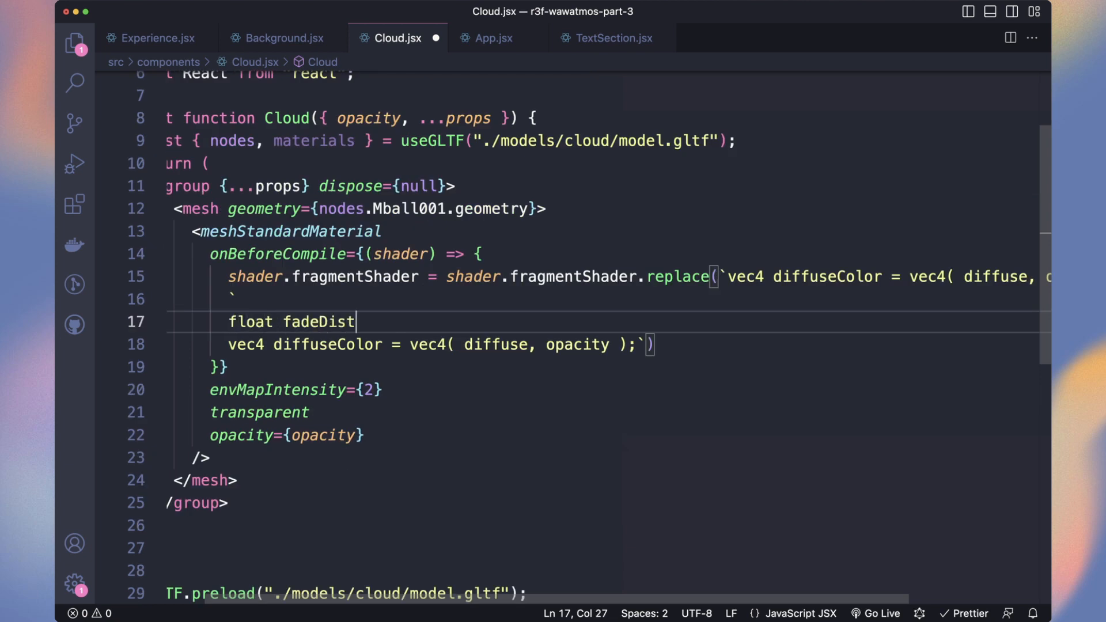
pyautogui.write('= 200.0;')
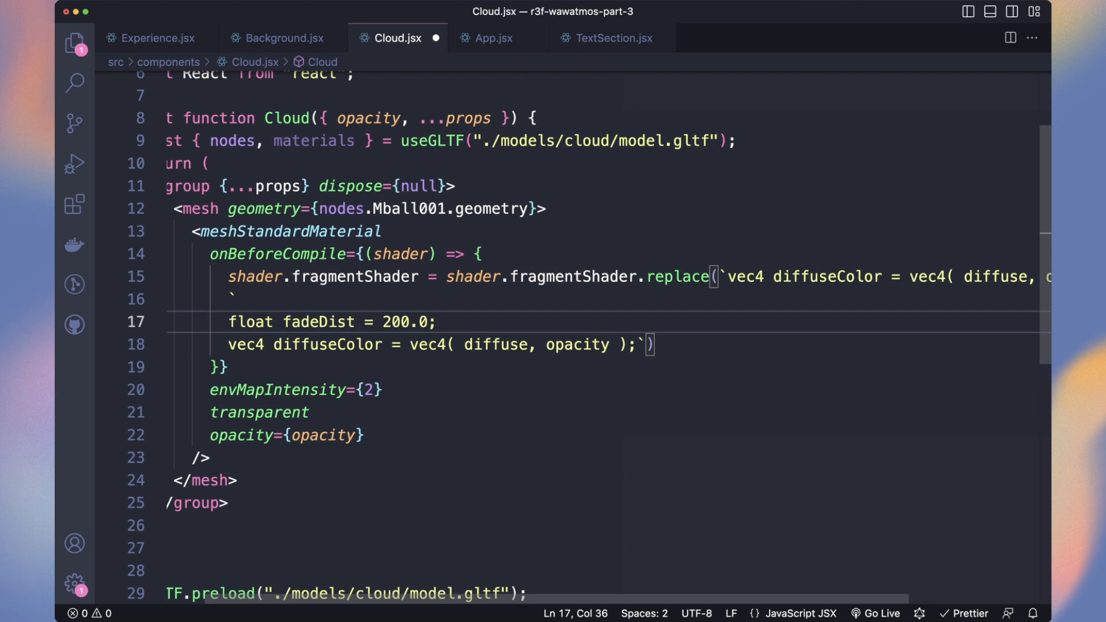
pyautogui.write('float dist = l')
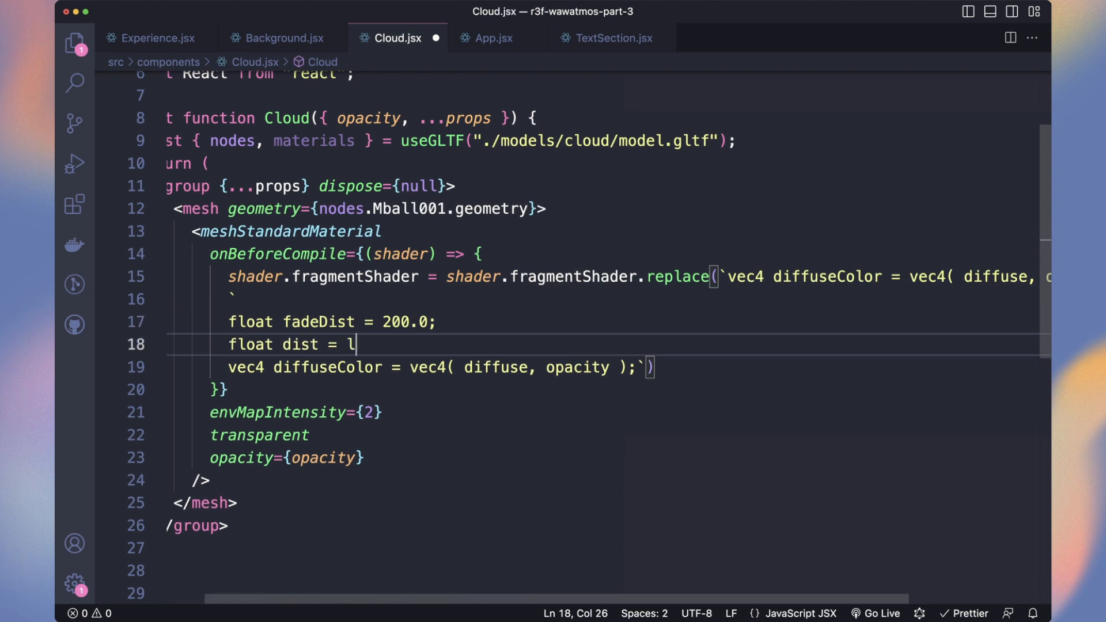
pyautogui.write('ength(vViewPosition)')
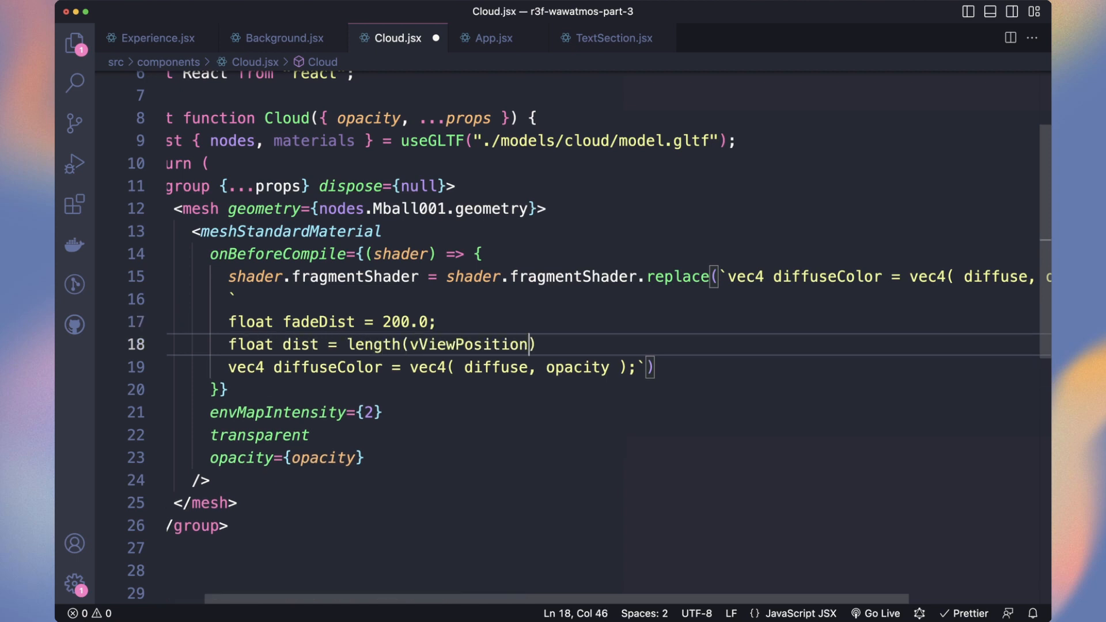
pyautogui.write('float')
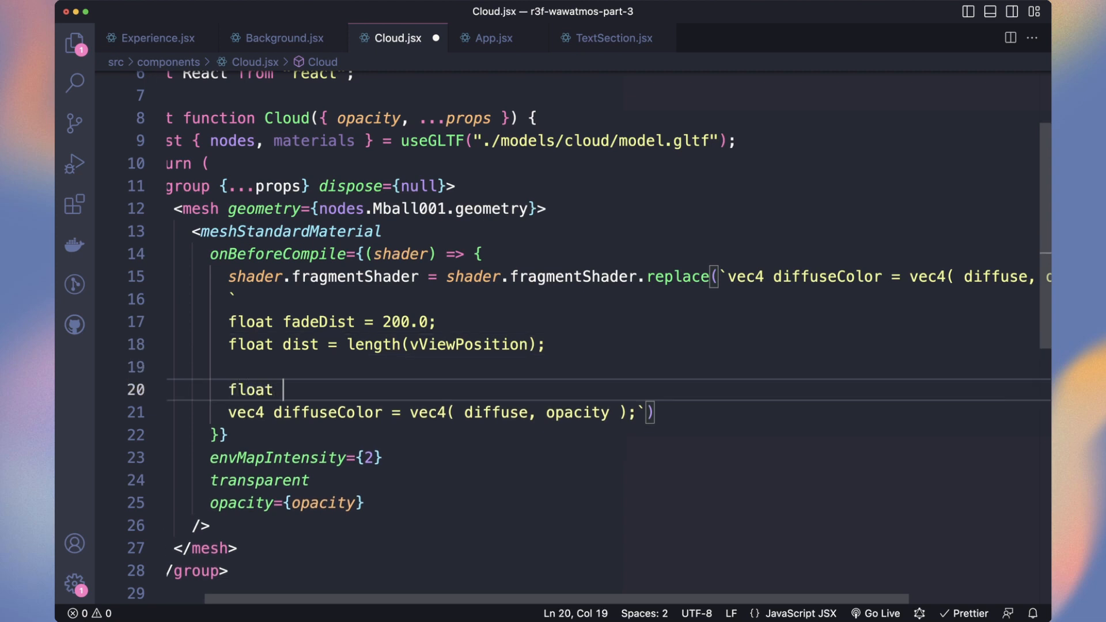
pyautogui.write('fadeOpacity = smoothstep(fadeDist, 0.0, dist);')
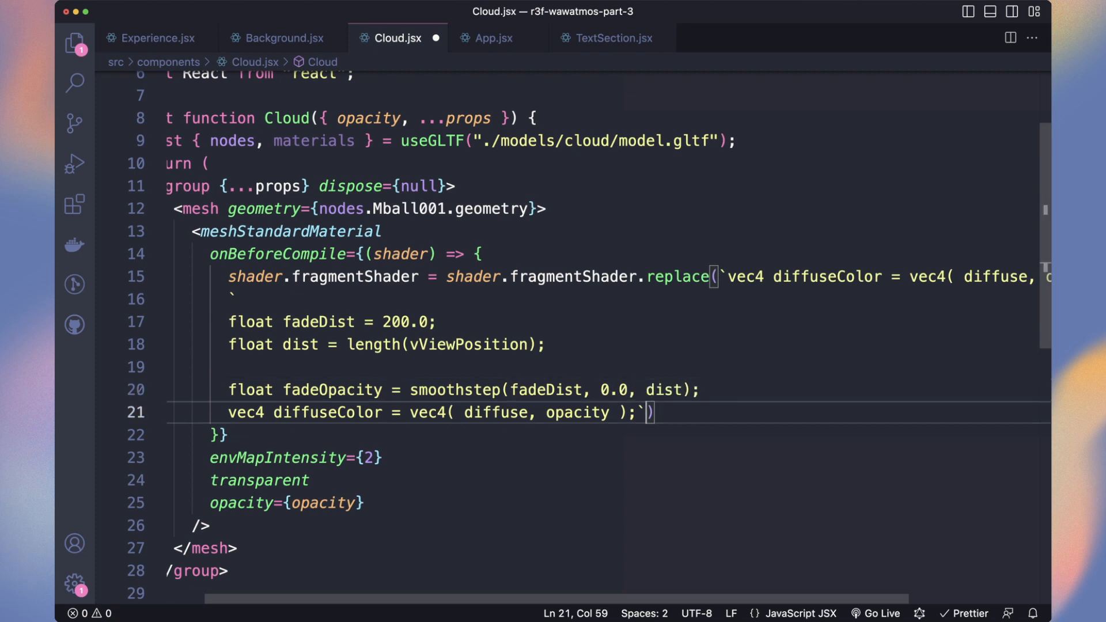
pyautogui.write('fadeOpacity')
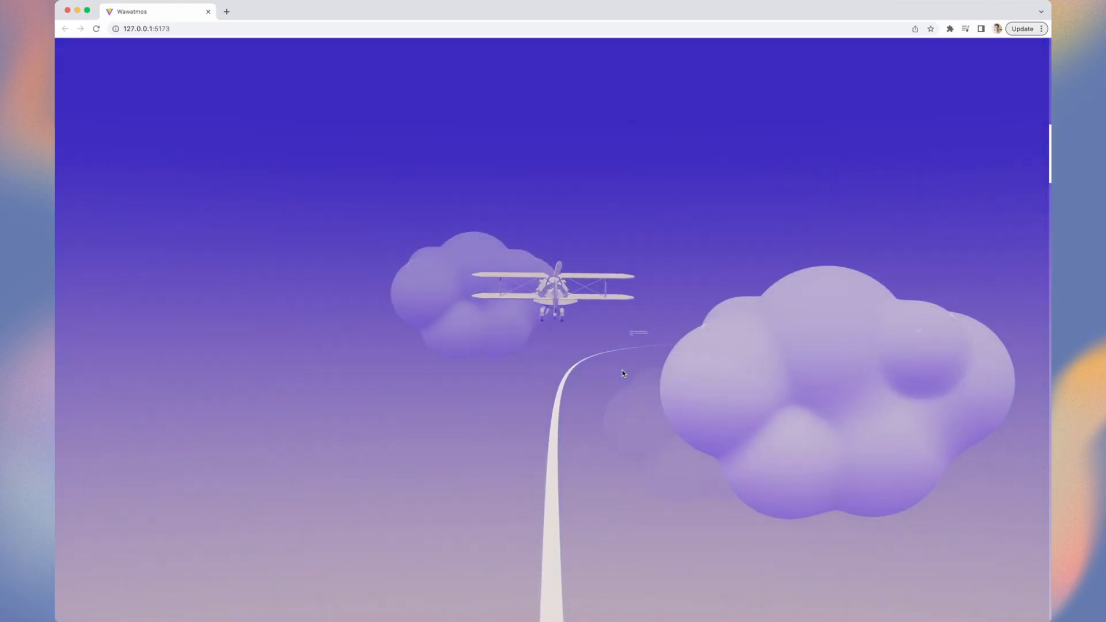
# - Scroll through the flong.com exponential shaping functions reference before starting utils/fadeMaterial.js
pyautogui.scroll(-3)
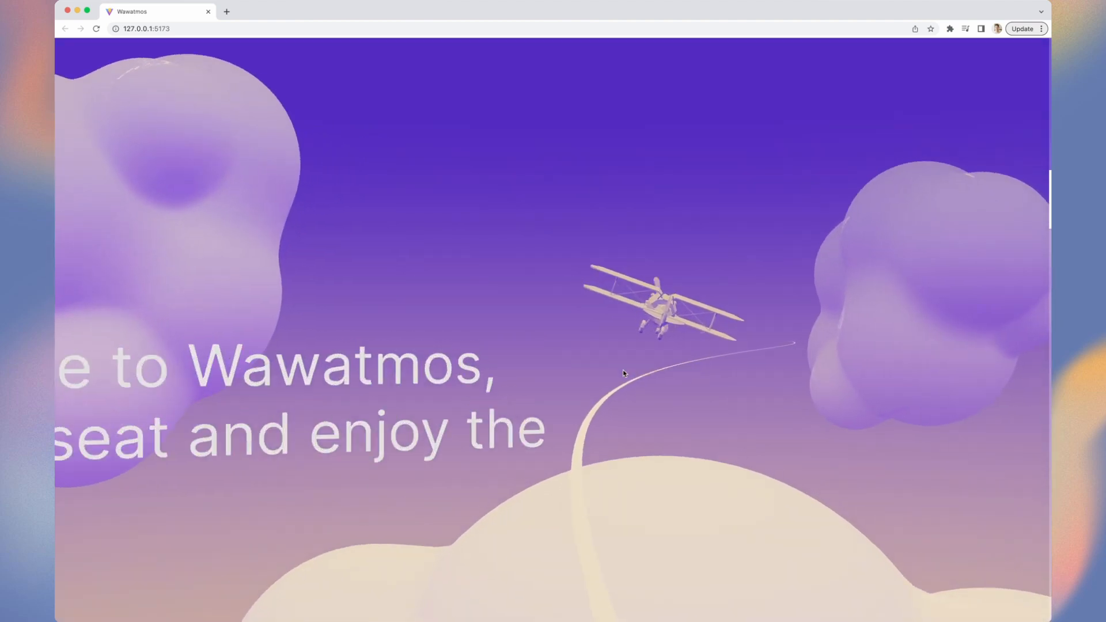
pyautogui.scroll(-3)
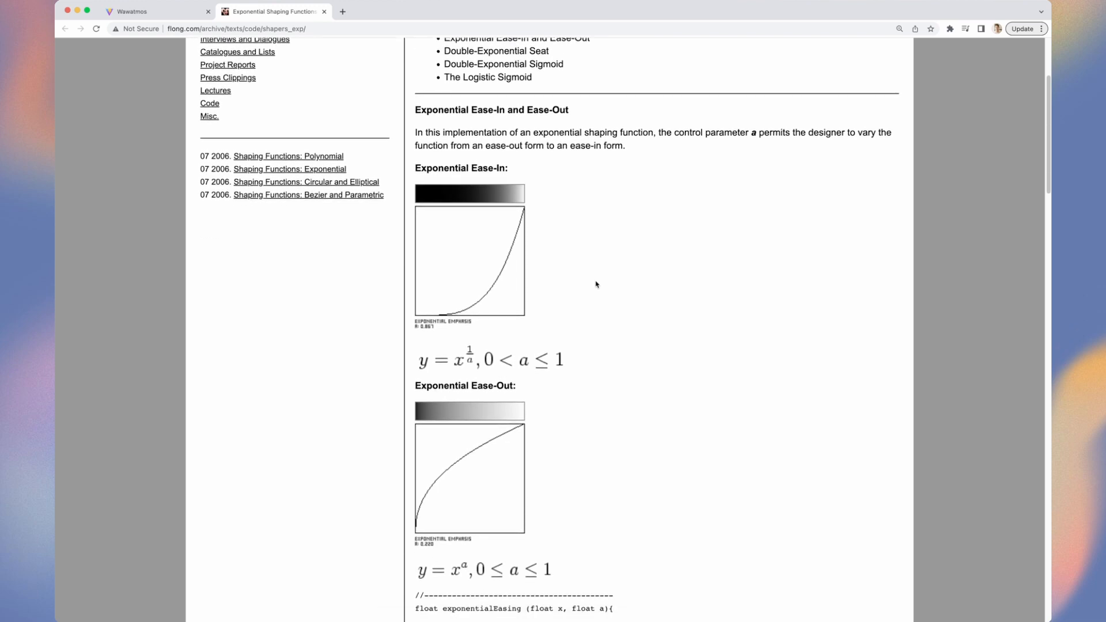
pyautogui.scroll(-3)
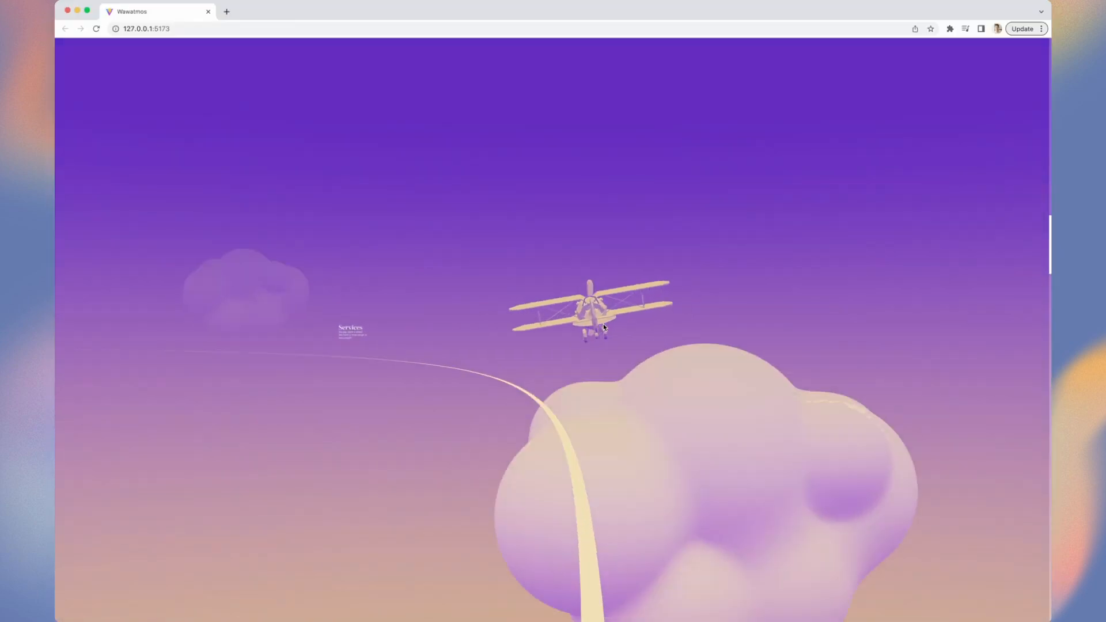
pyautogui.scroll(-3)
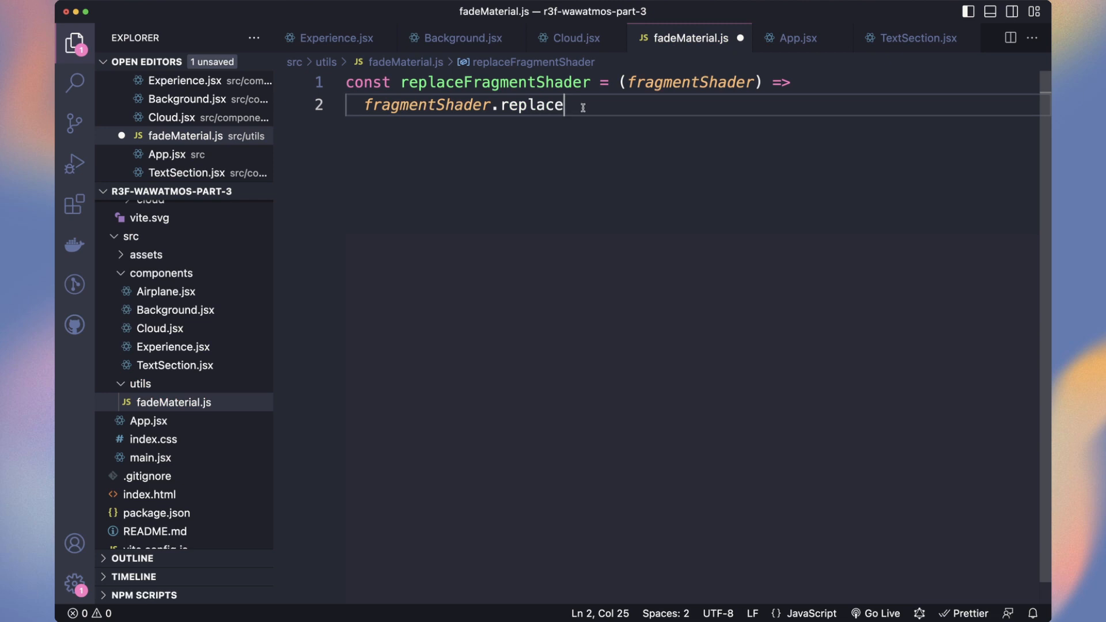
# - Start replaceFragmentShader in fadeMaterial.js, copying the fade shader code over from Cloud.jsx
pyautogui.write('const')
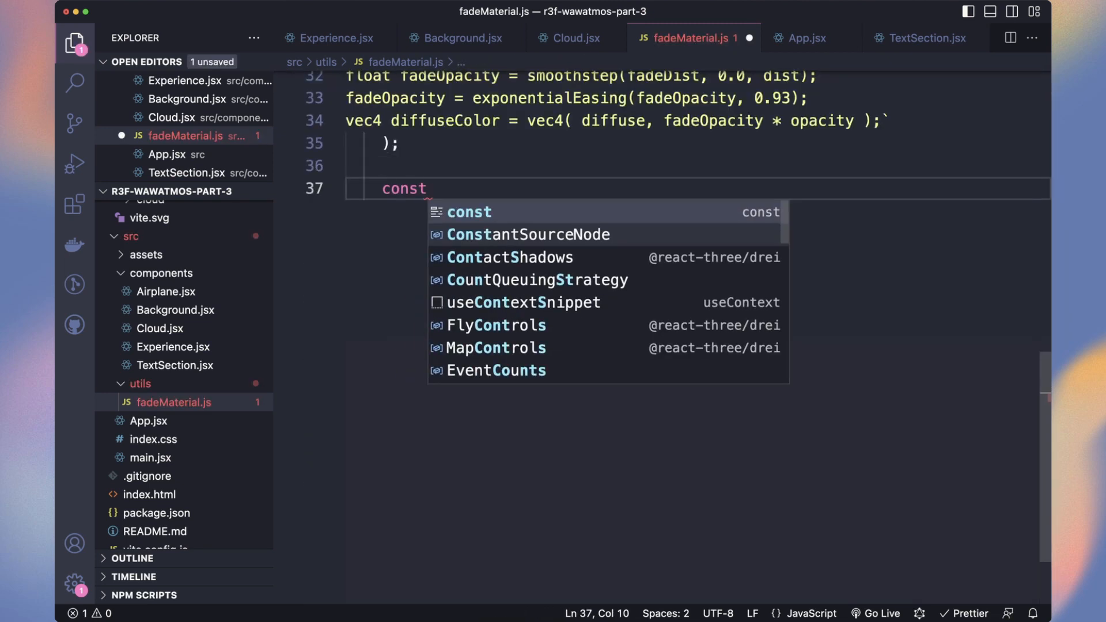
pyautogui.click(572, 37)
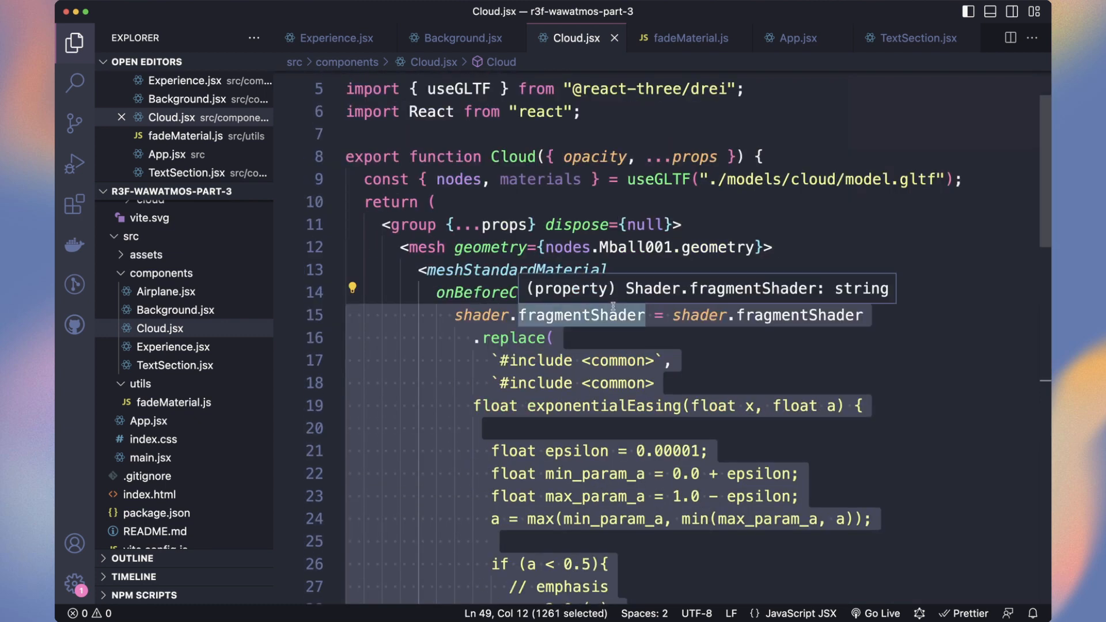
pyautogui.click(328, 37)
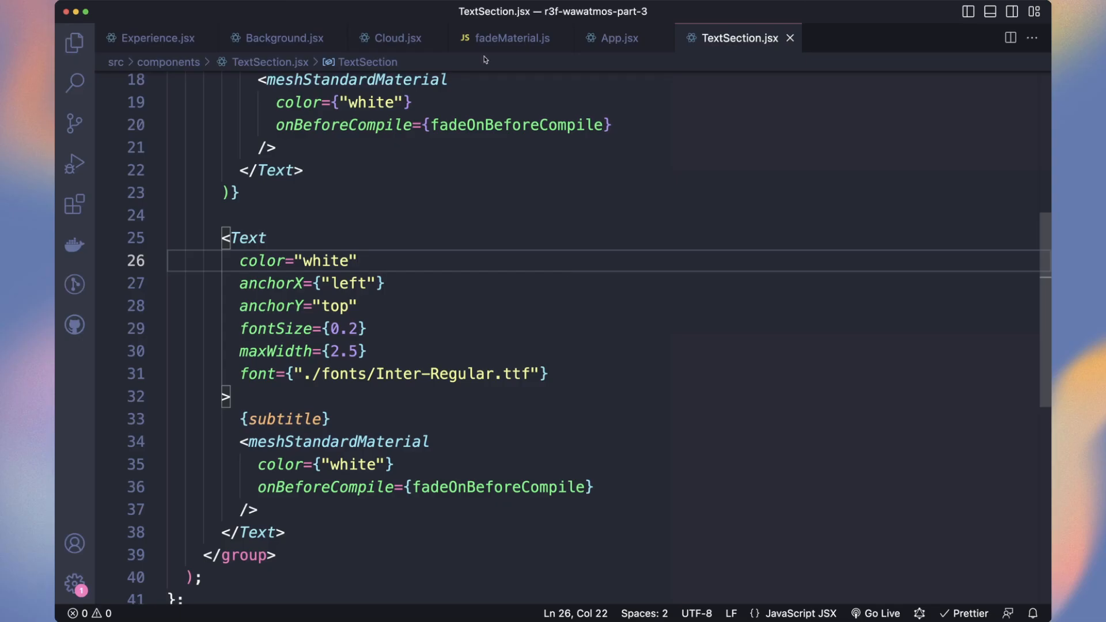
pyautogui.click(512, 37)
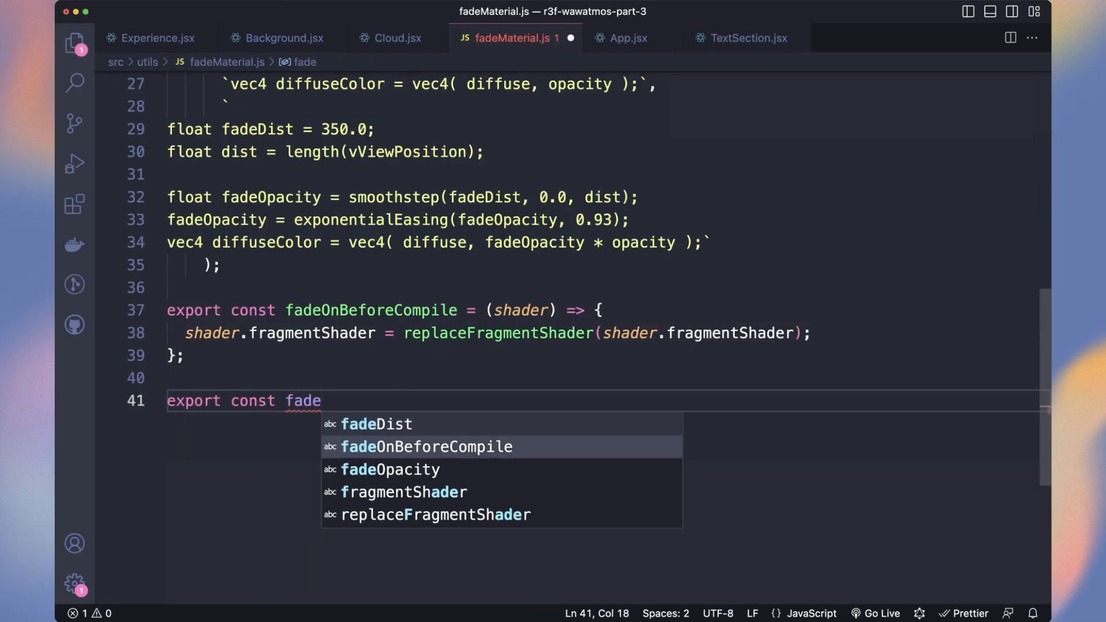
# - Export fadeOnBeforeCompileFlat as a (shader) => handler calling fragmentShader.replace
pyautogui.write('OnBeforeCompileFlat = (shader) => {}')
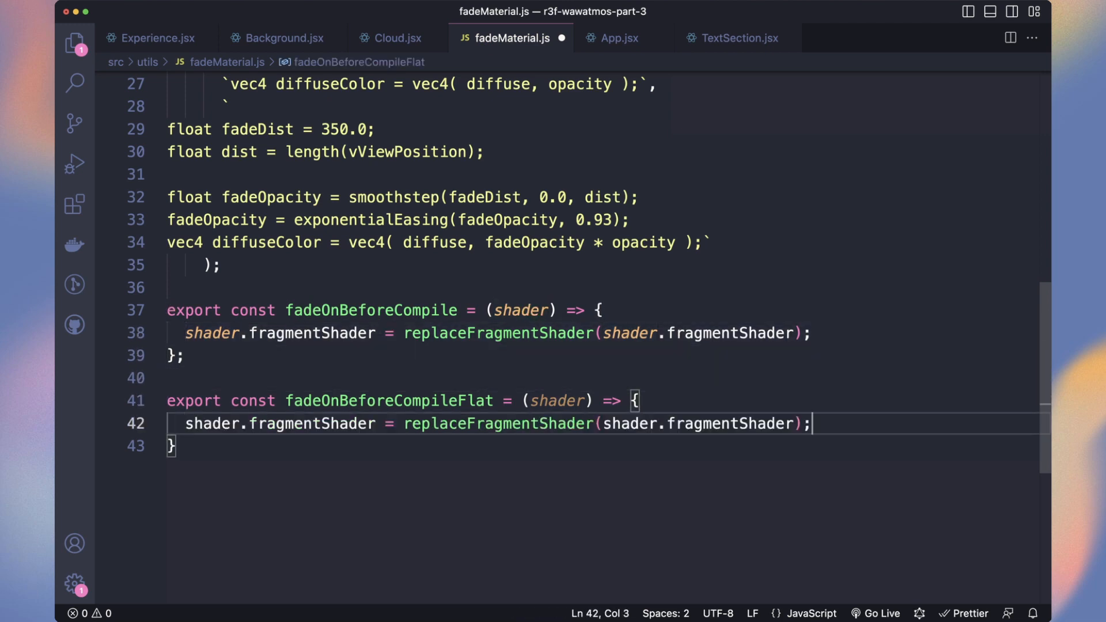
pyautogui.write('.replace(``)')
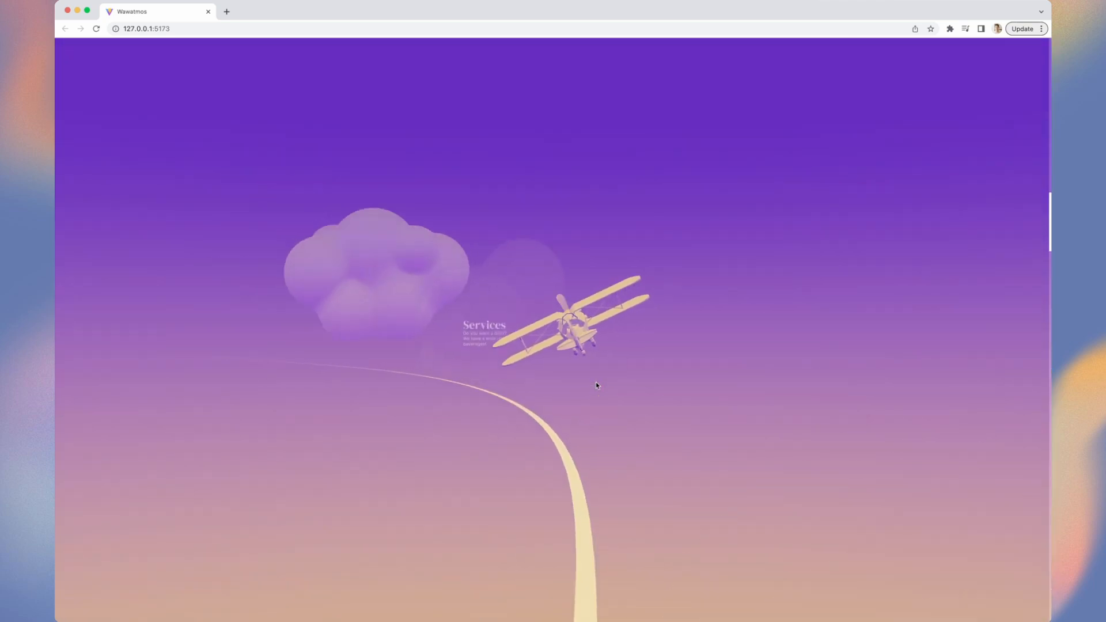
# - In App.jsx add an EffectComposer wrapping a Noise effect with opacity 0.3
pyautogui.scroll(-3)
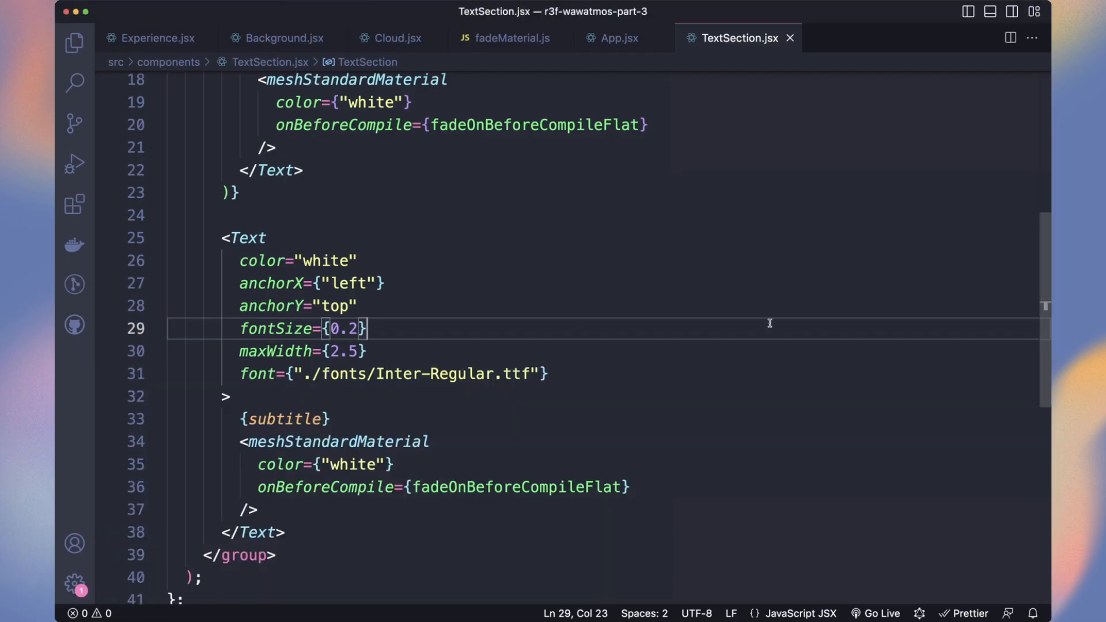
pyautogui.click(621, 37)
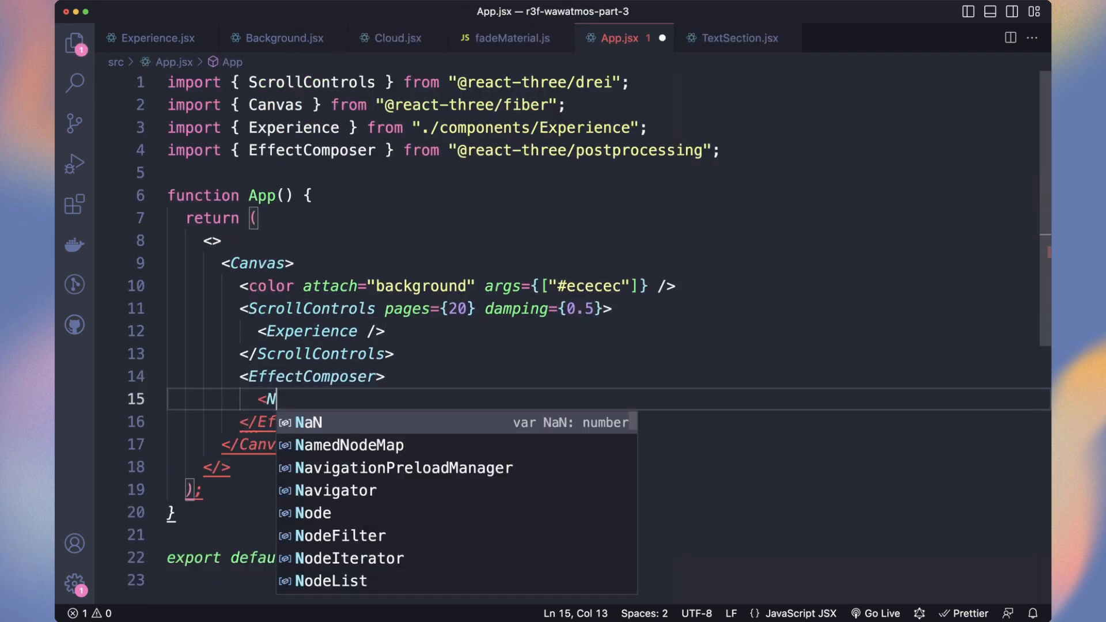
pyautogui.write('oise opacity={0.3} />')
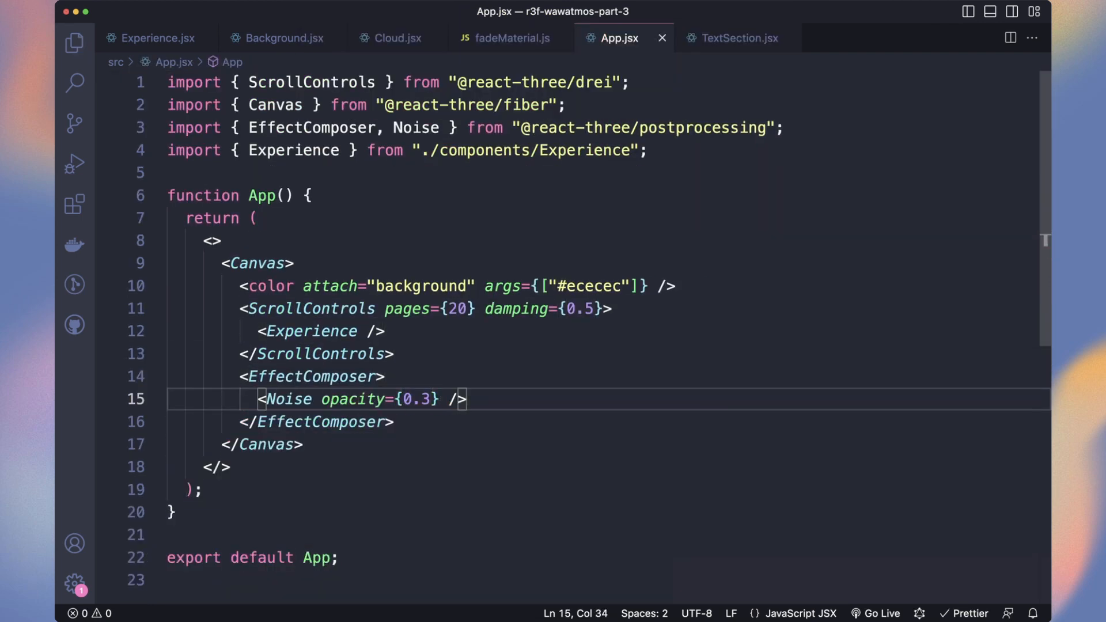